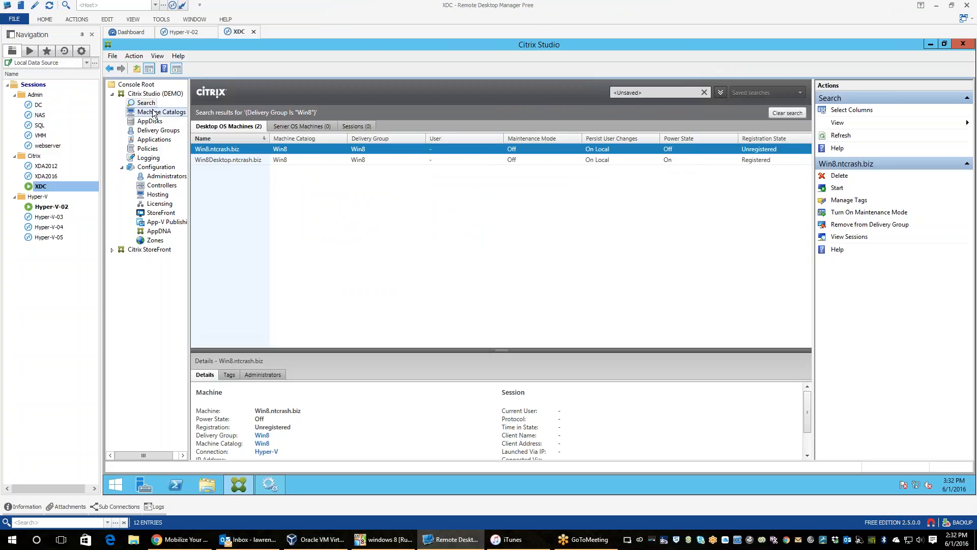
# Step: Review the two machine catalogs, then the Desktop delivery group's details
pyautogui.click(159, 112)
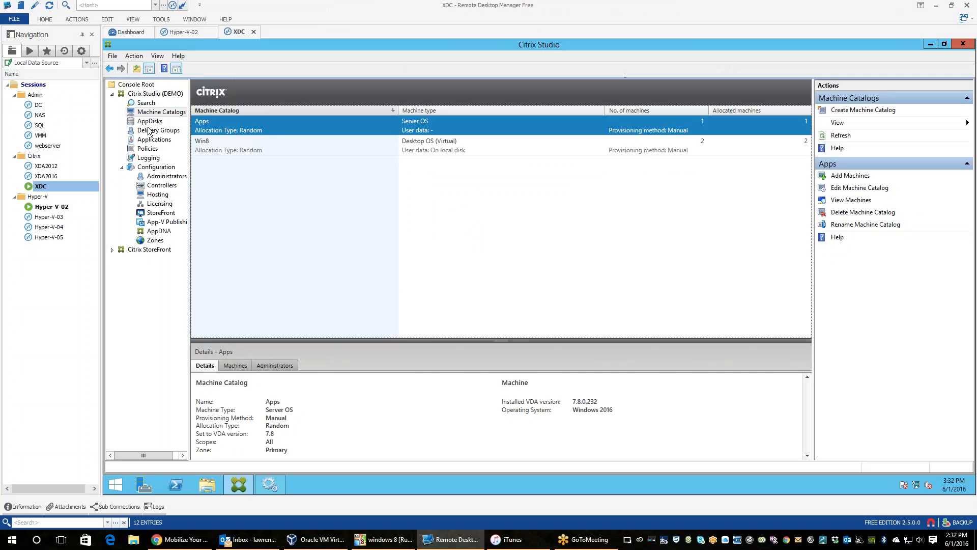
pyautogui.click(158, 130)
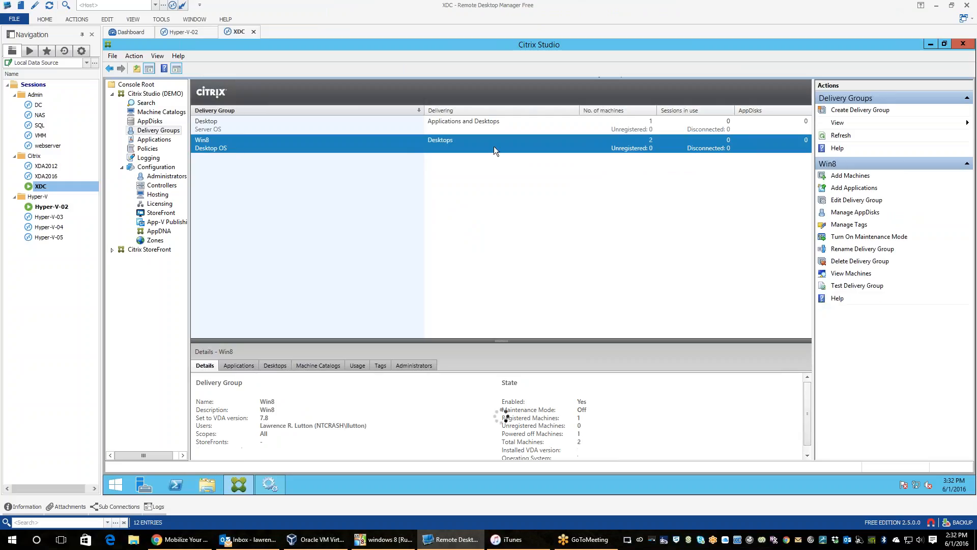
pyautogui.click(305, 124)
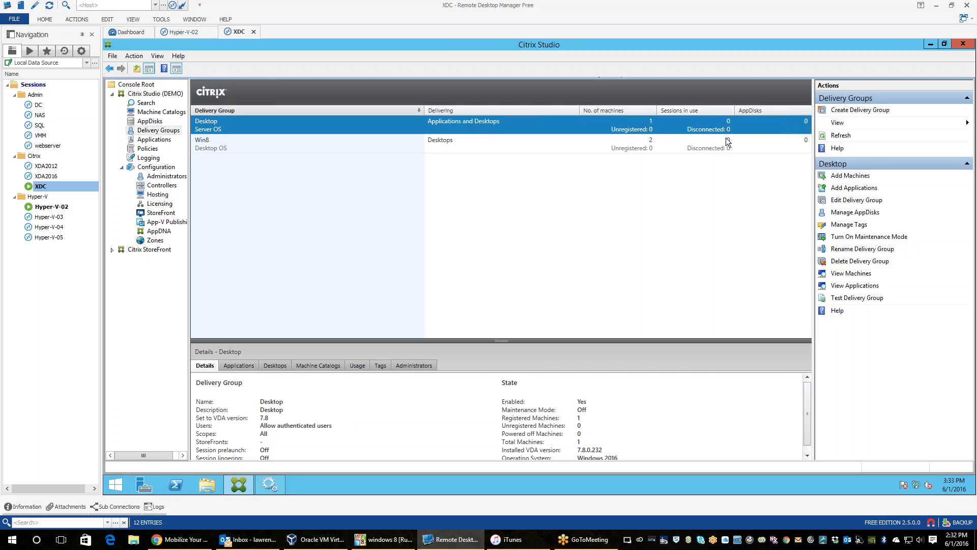
pyautogui.moveTo(271, 243)
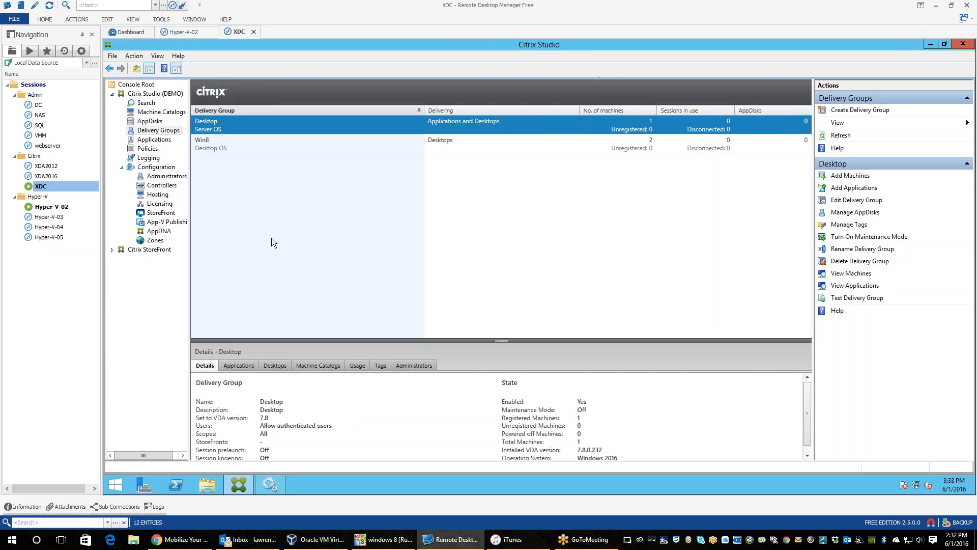
# Step: Review the published applications including Command Prompt, then return to the delivery groups
pyautogui.click(154, 139)
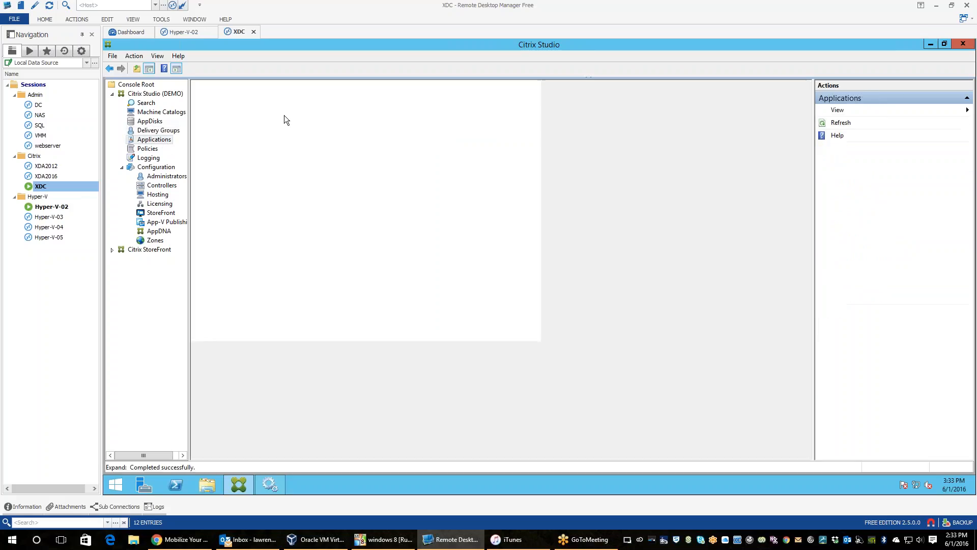
pyautogui.click(154, 139)
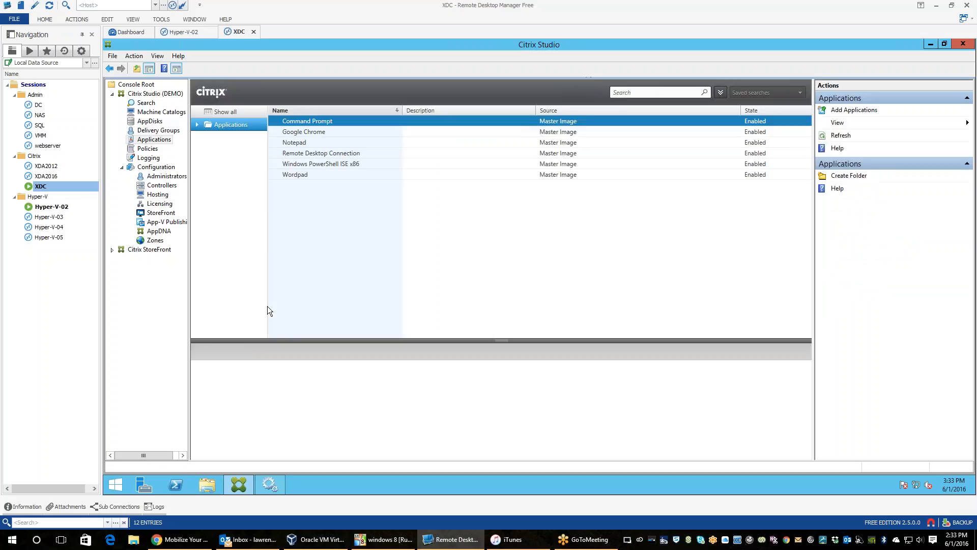
pyautogui.click(308, 121)
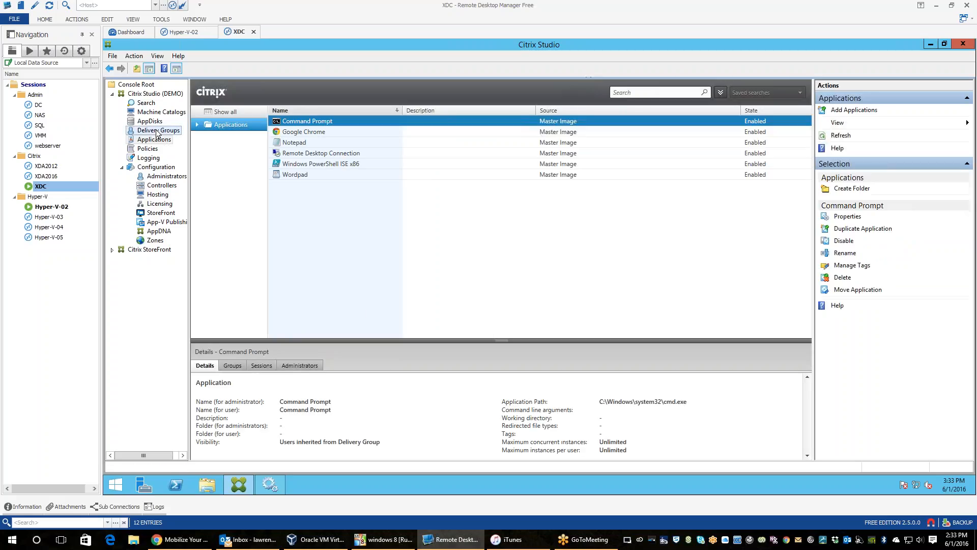
pyautogui.click(160, 131)
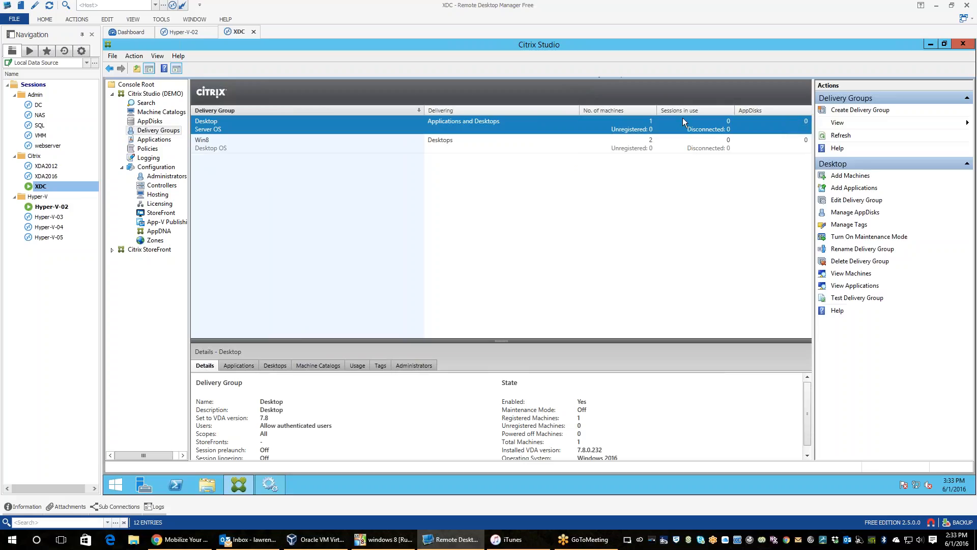
# Step: Bring the Windows 8 VM forward, pass the lock screen and pick the domain account for sign-in
pyautogui.click(382, 540)
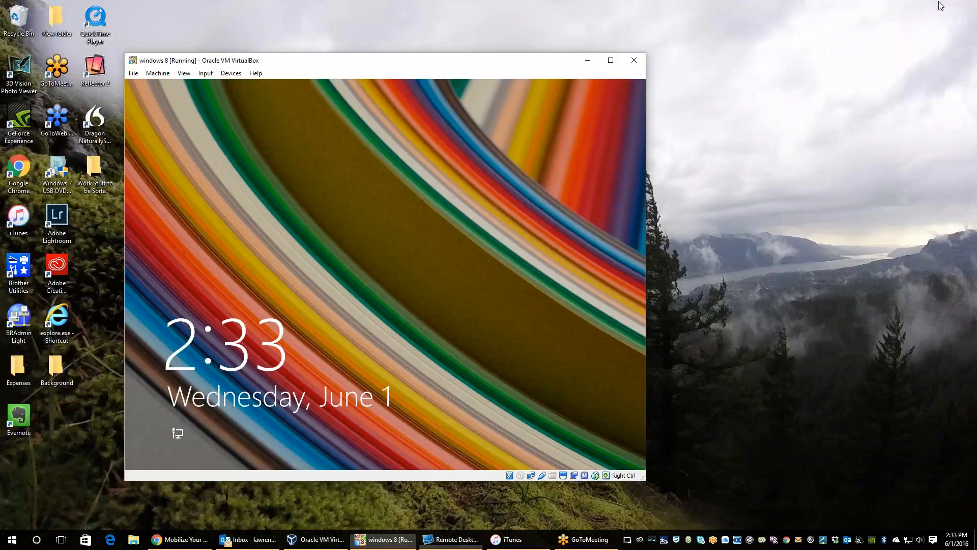
pyautogui.moveTo(409, 332)
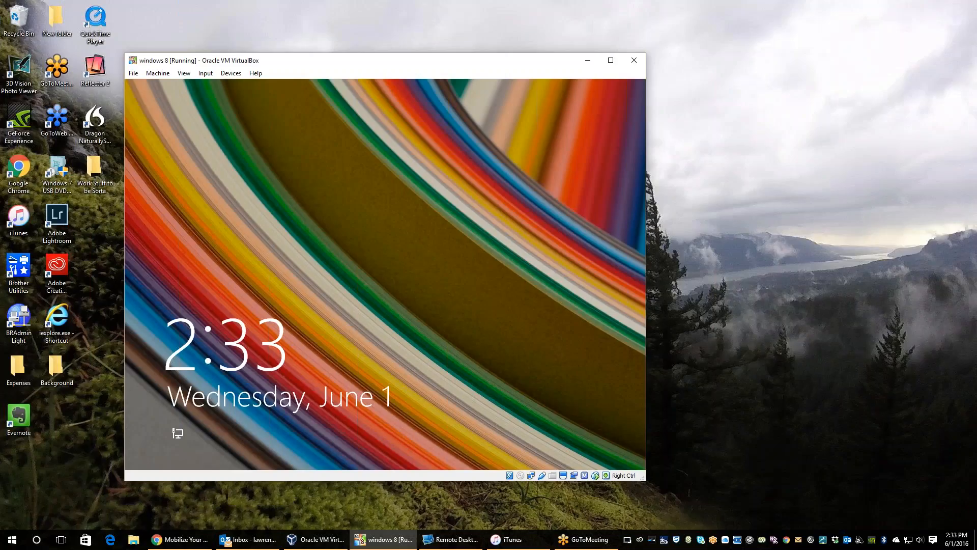
pyautogui.moveTo(394, 343)
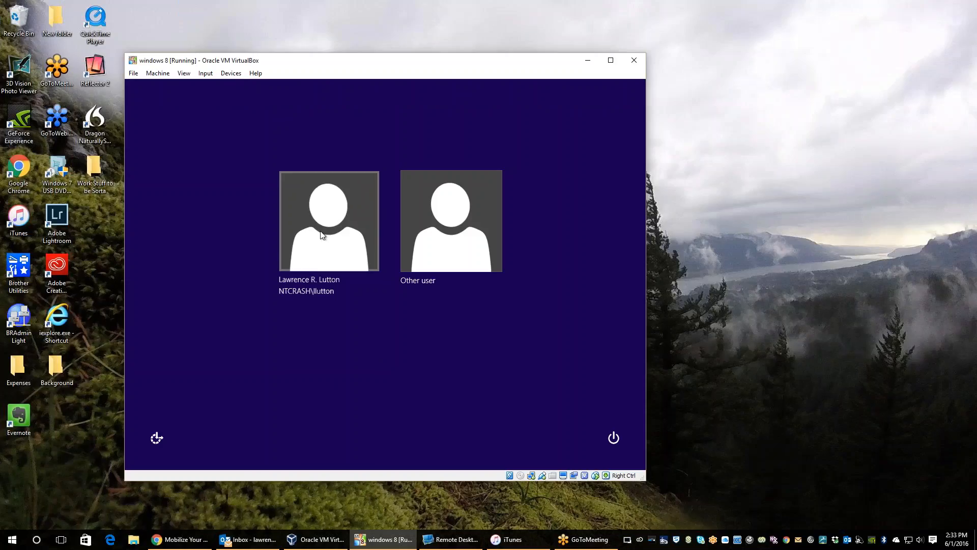
pyautogui.click(329, 221)
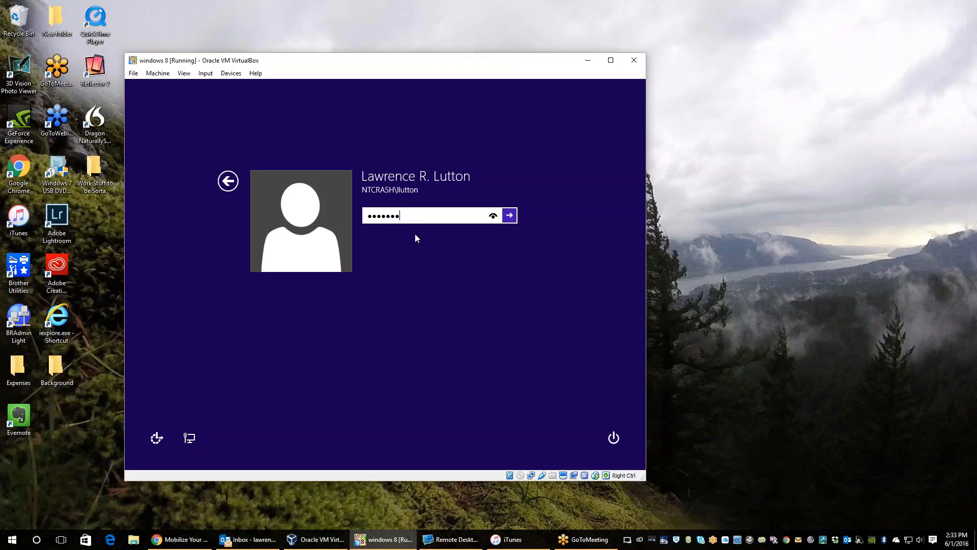
pyautogui.moveTo(496, 295)
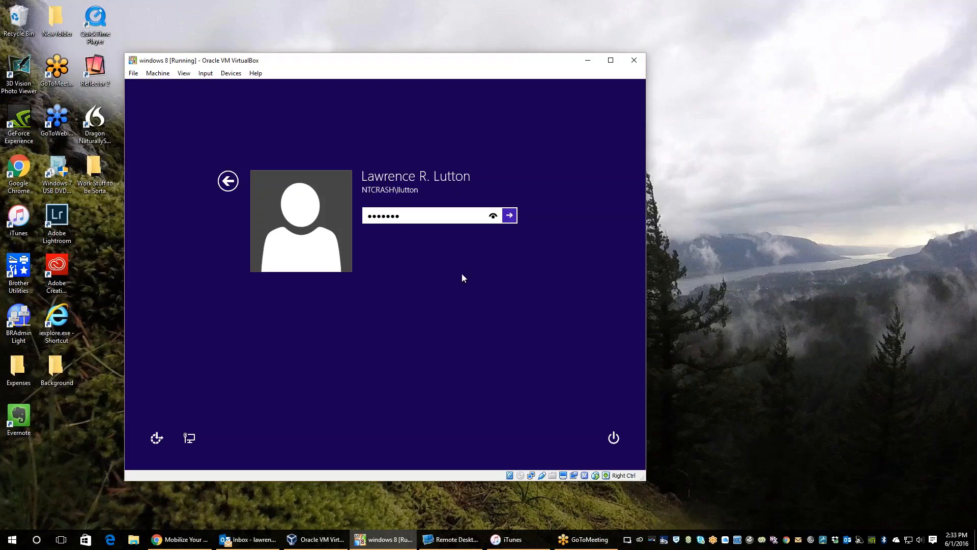
pyautogui.moveTo(358, 466)
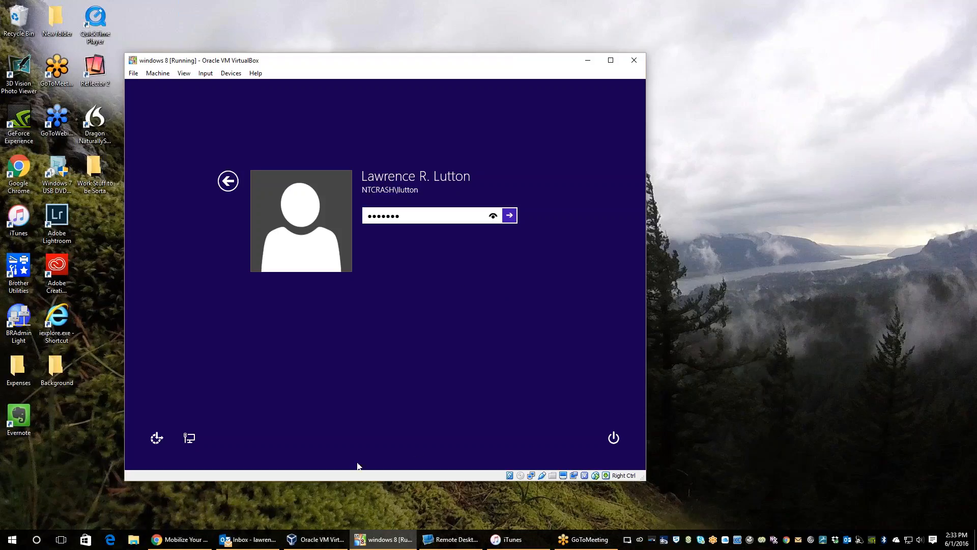
pyautogui.moveTo(389, 410)
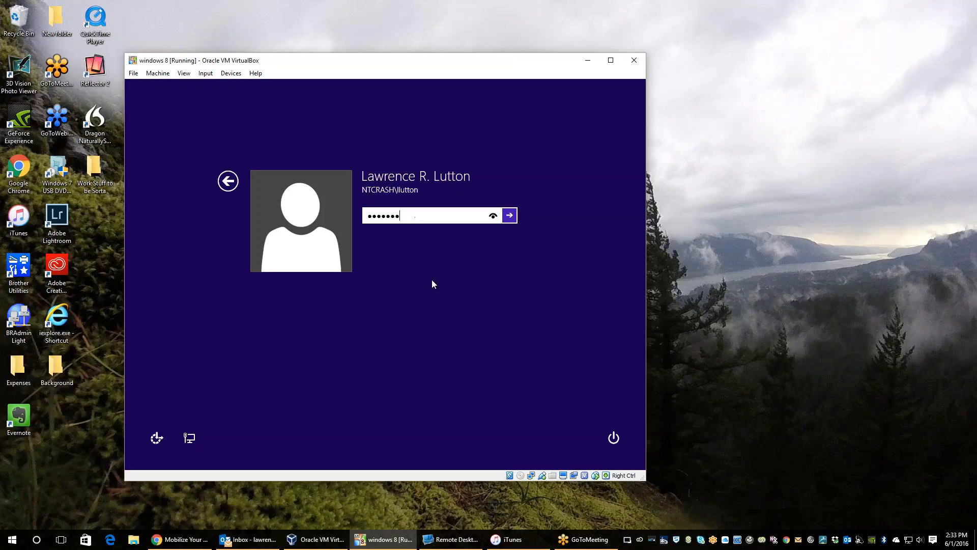
pyautogui.moveTo(416, 218)
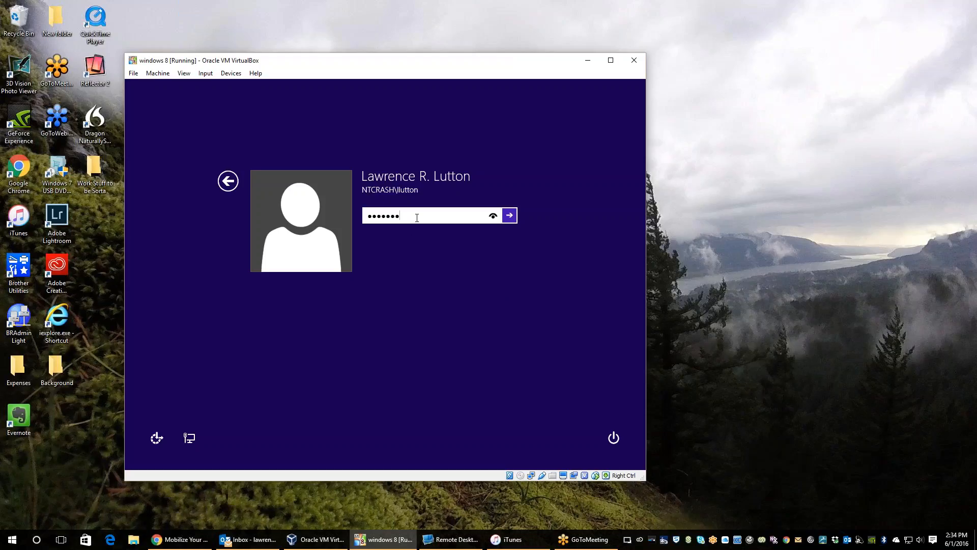
# Step: Submit the password so the Windows 8 VM signs in toward the published Server 2016 desktop
pyautogui.click(509, 215)
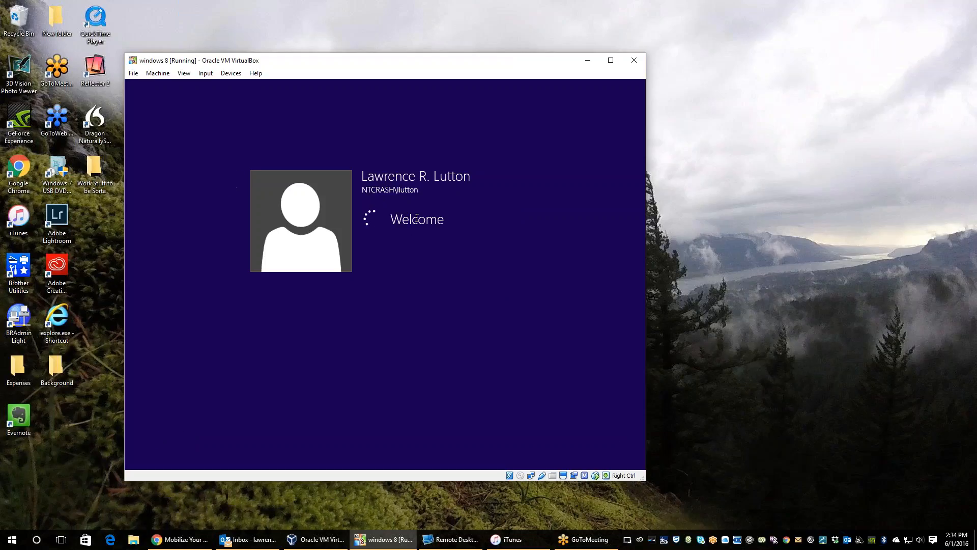
pyautogui.moveTo(396, 215)
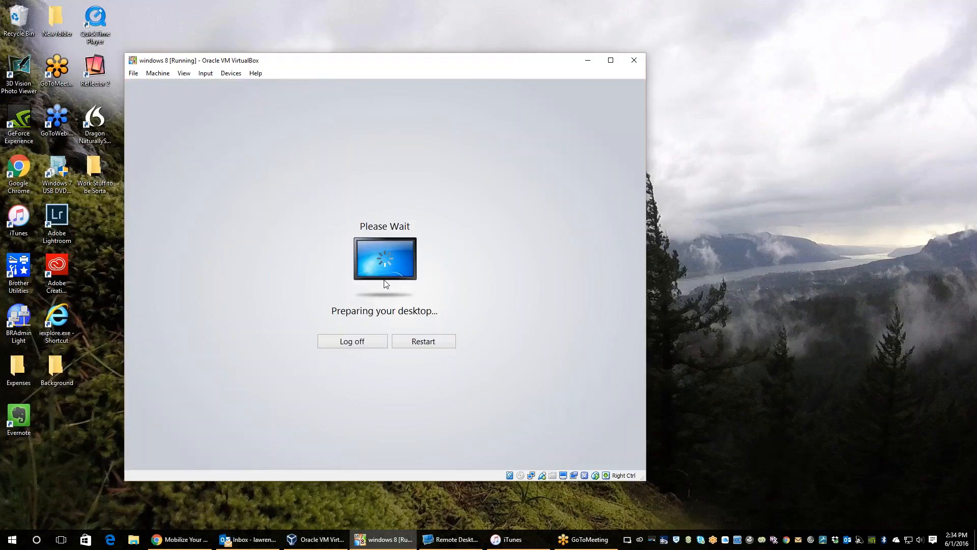
pyautogui.moveTo(363, 315)
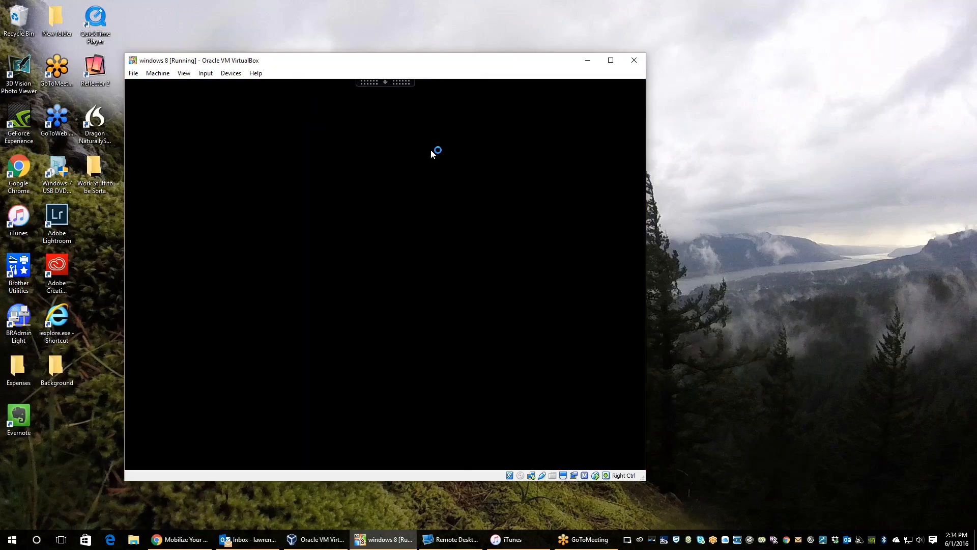
pyautogui.moveTo(404, 151)
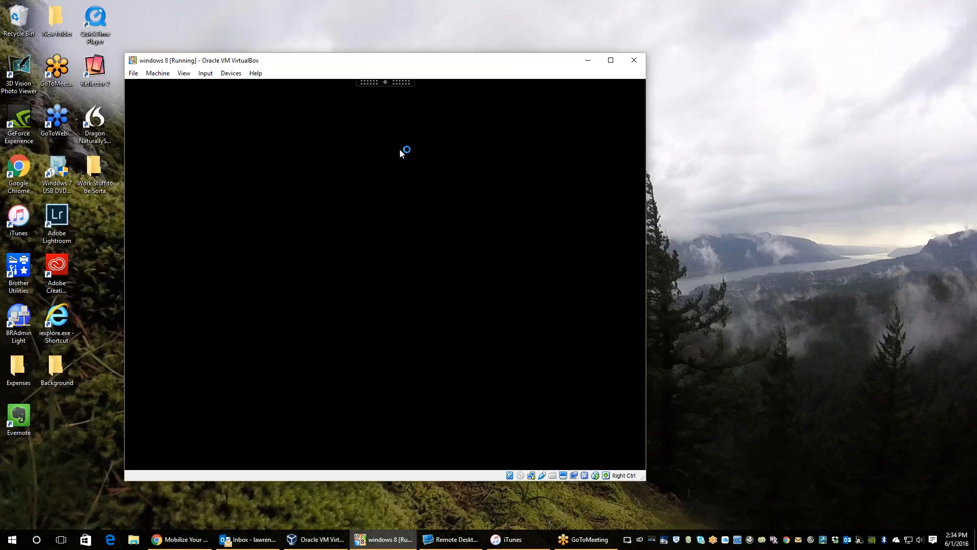
pyautogui.moveTo(387, 279)
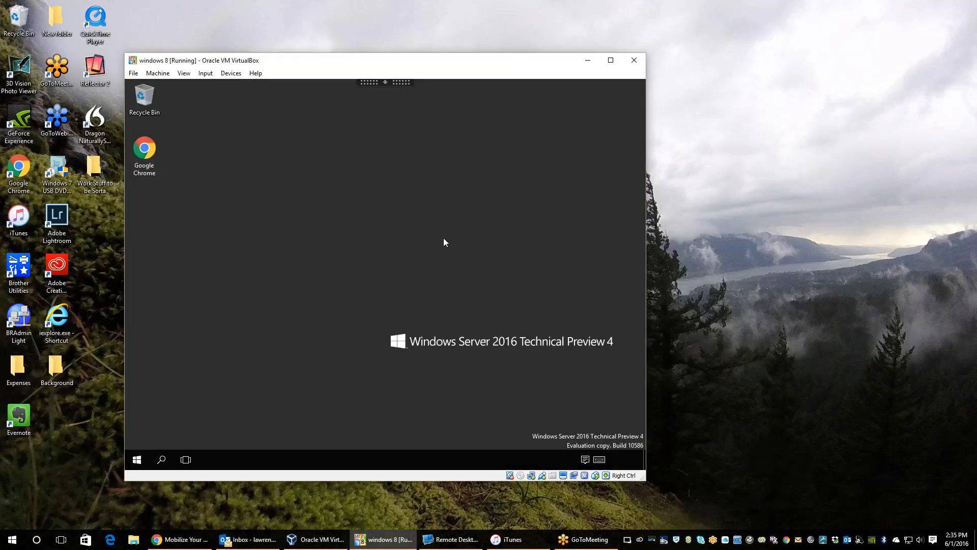
pyautogui.moveTo(342, 273)
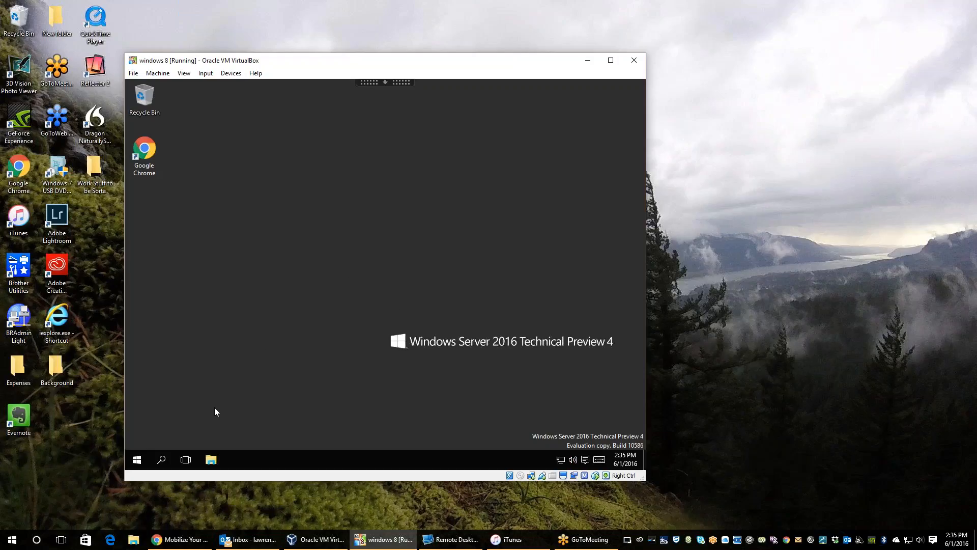
pyautogui.moveTo(472, 324)
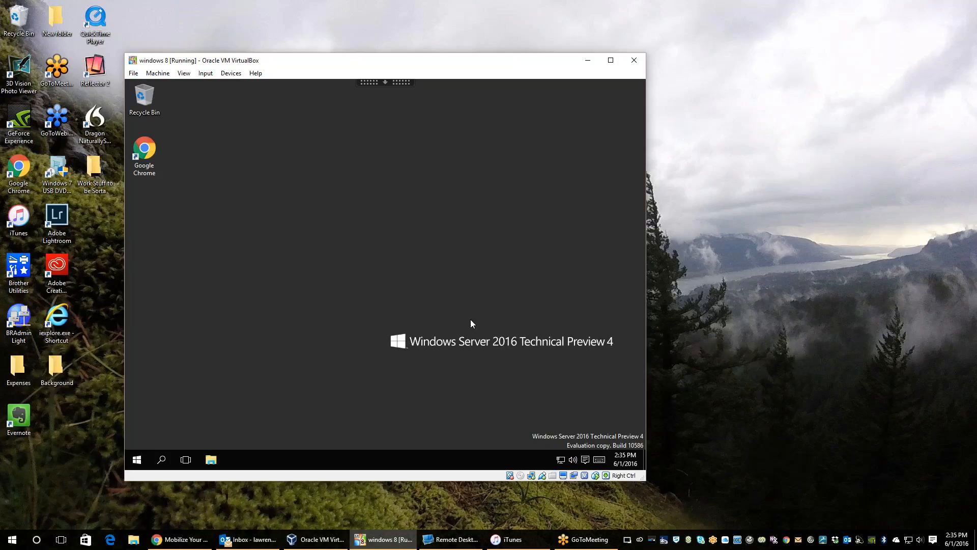
pyautogui.moveTo(480, 323)
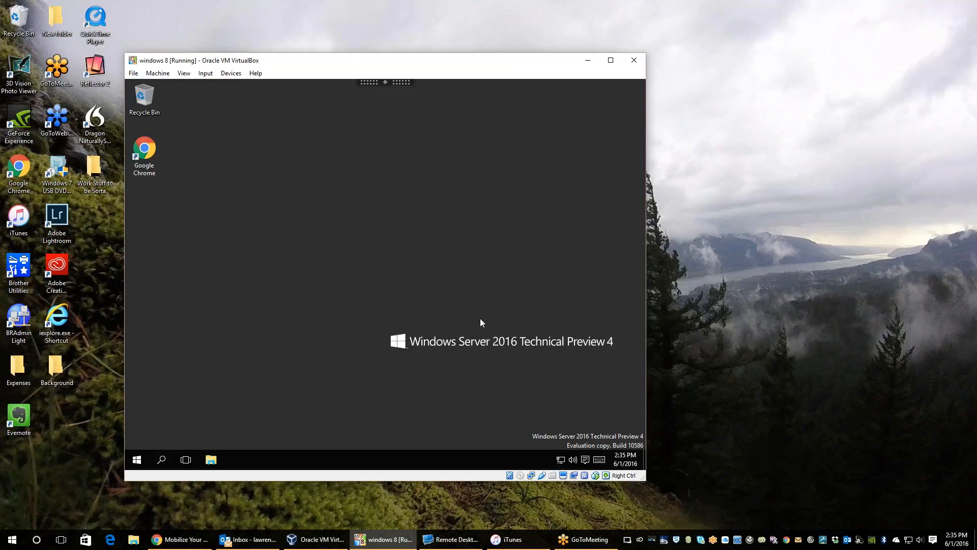
pyautogui.moveTo(453, 323)
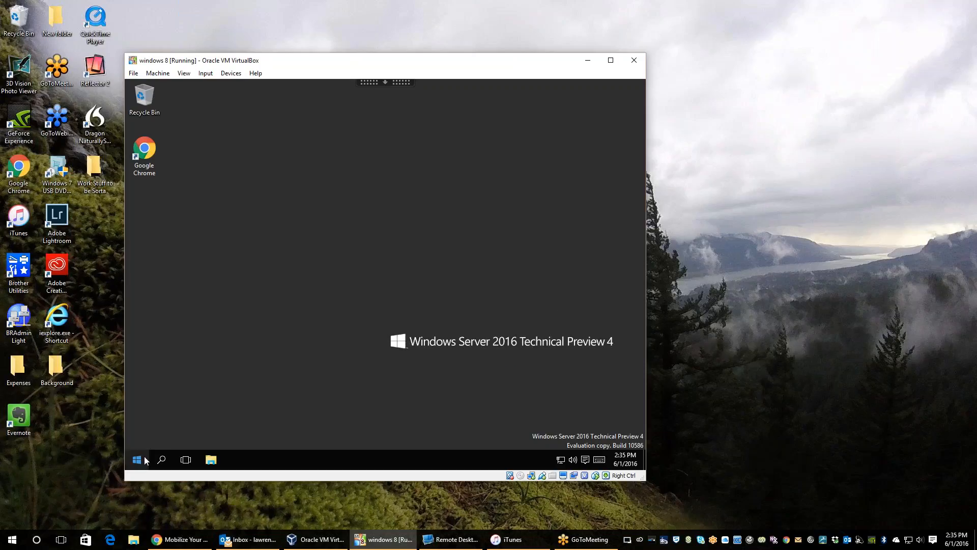
# Step: Bring up Google Chrome's jump list of recent pages on the host taskbar
pyautogui.click(137, 459)
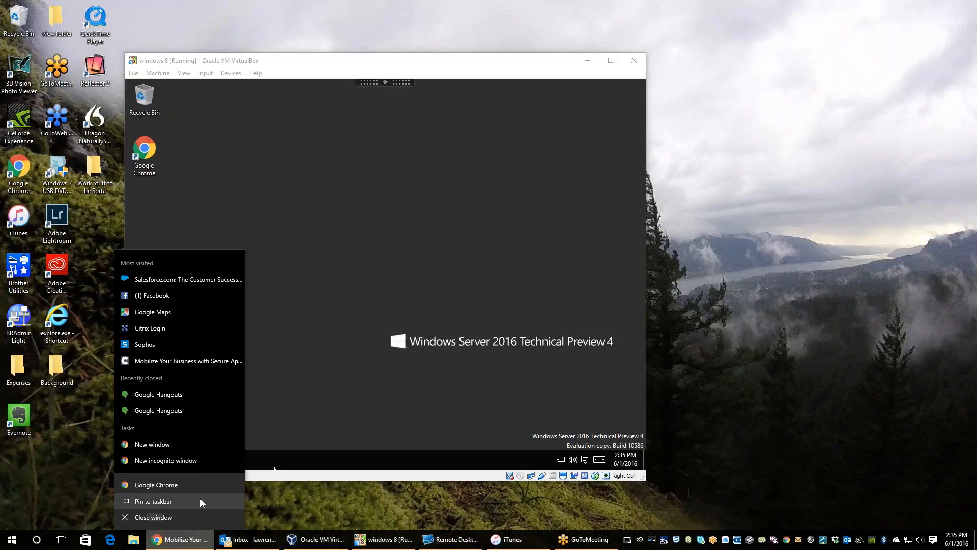
# Step: Launch a new Chrome window on the StoreFront URL, then bring the Windows 8 VM back in front
pyautogui.click(152, 444)
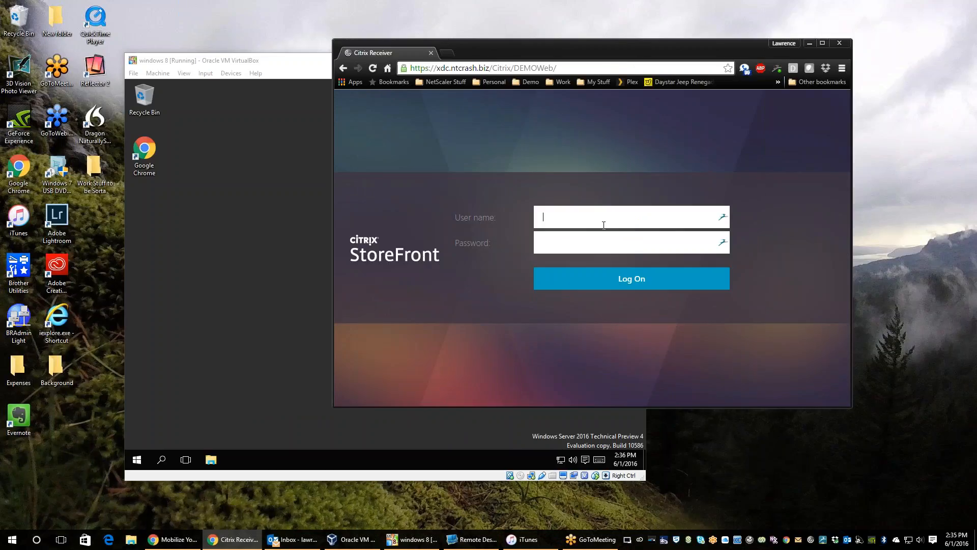
pyautogui.click(414, 539)
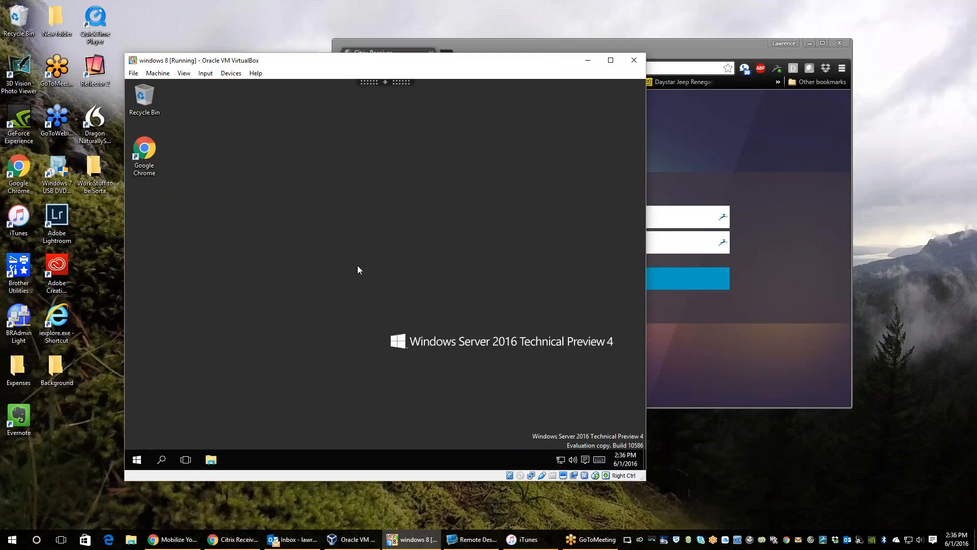
pyautogui.moveTo(370, 91)
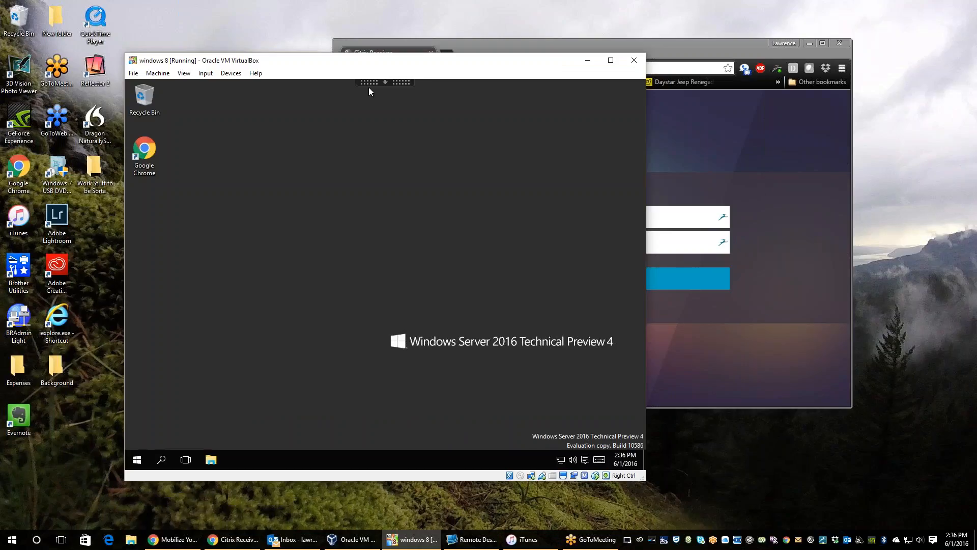
pyautogui.moveTo(142, 407)
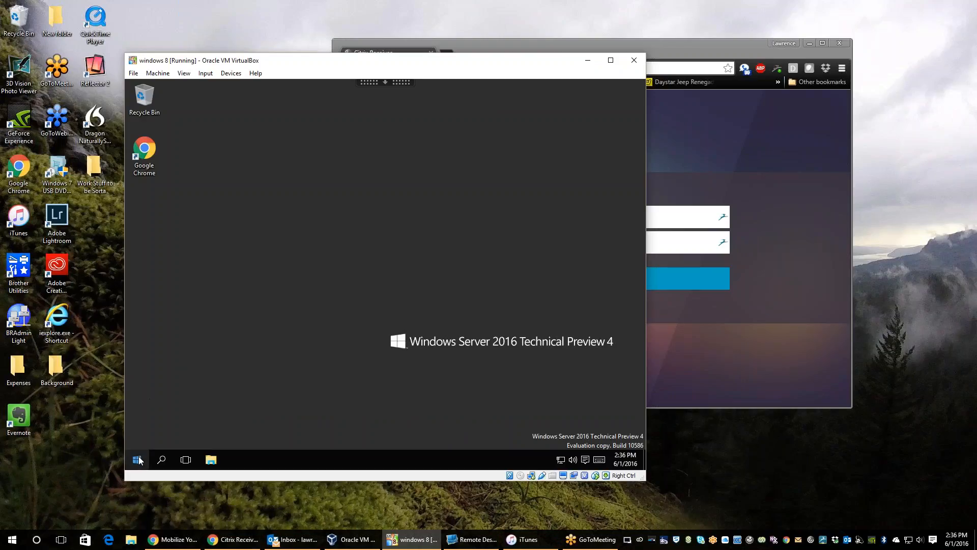
pyautogui.moveTo(198, 314)
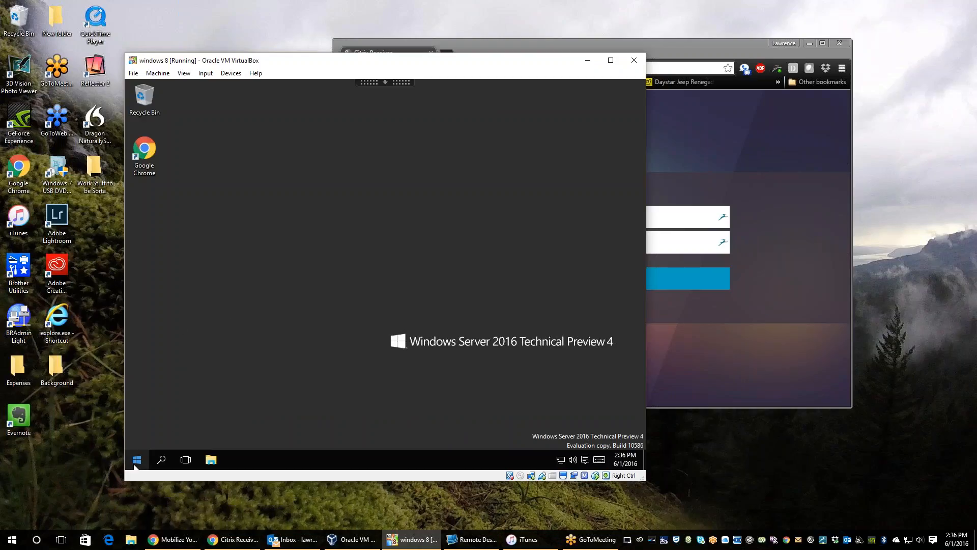
pyautogui.moveTo(145, 451)
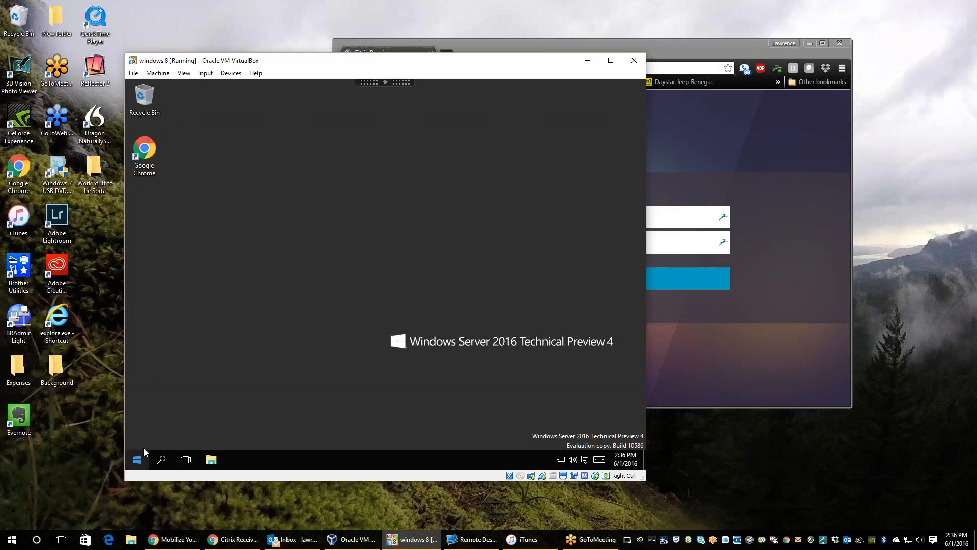
pyautogui.click(135, 459)
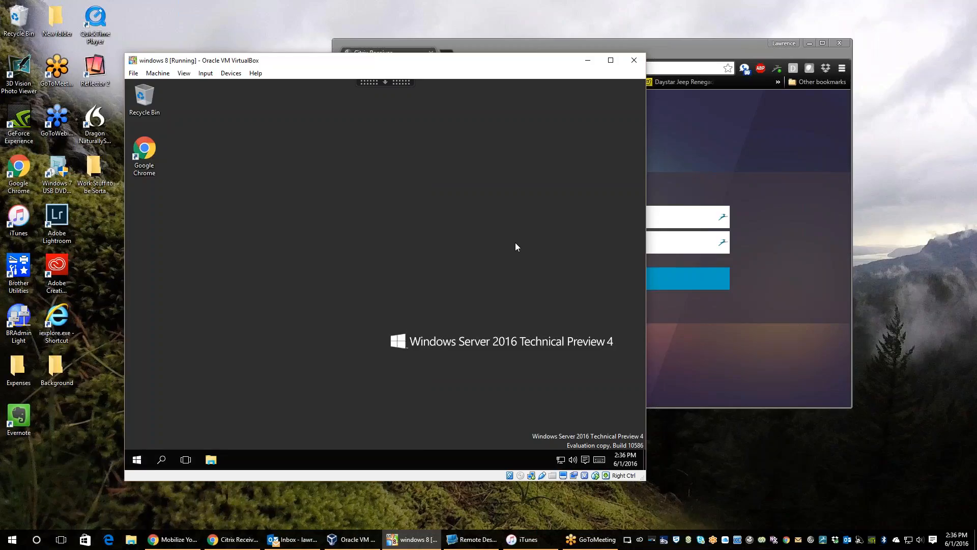
# Step: Enter the user name and password on the StoreFront sign-in page and log on
pyautogui.click(232, 540)
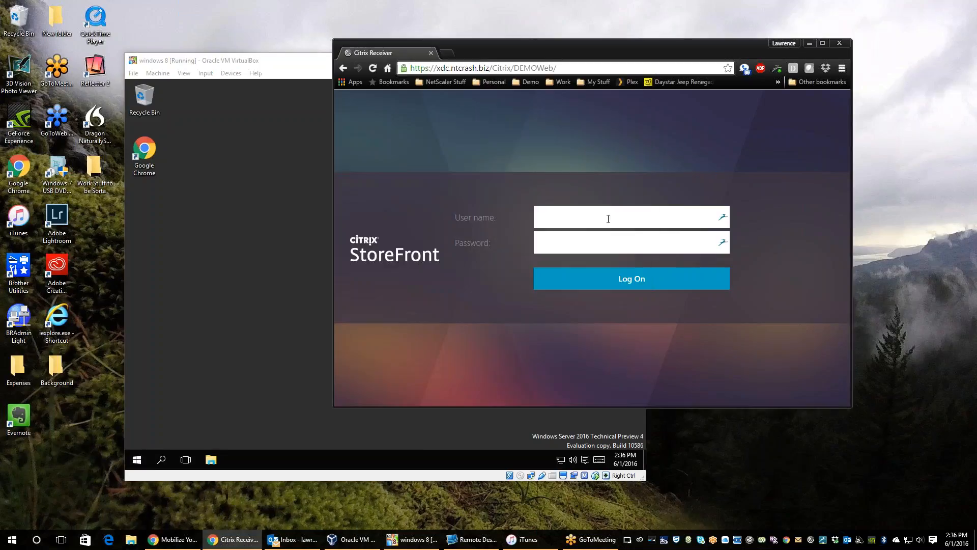
pyautogui.write('llutton')
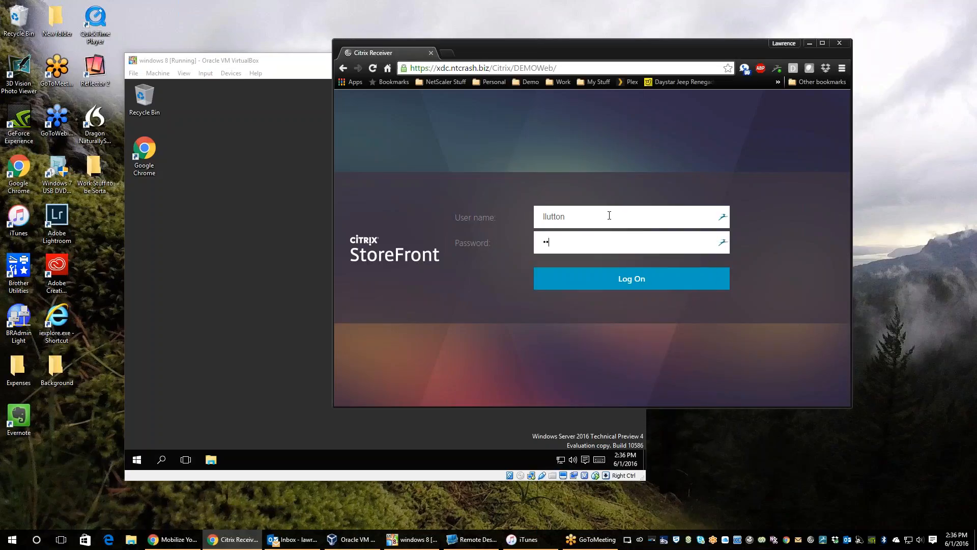
pyautogui.click(631, 278)
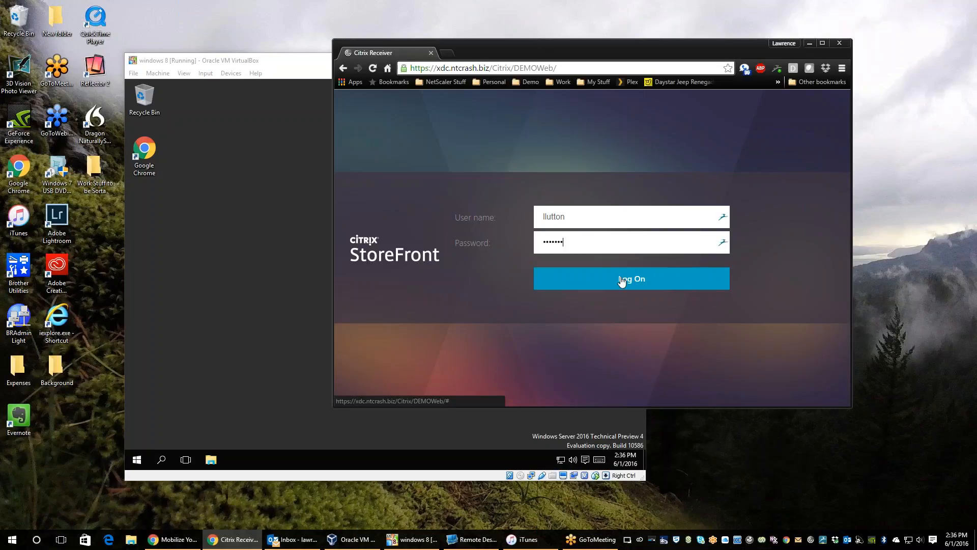
pyautogui.click(631, 278)
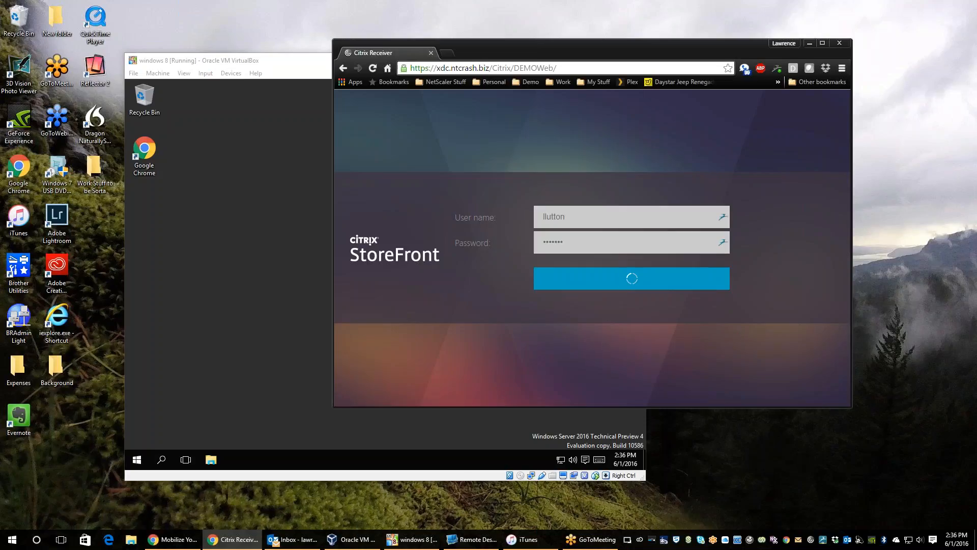
# Step: Finish the StoreFront logon and launch the published Desktop from Favorites
pyautogui.click(630, 278)
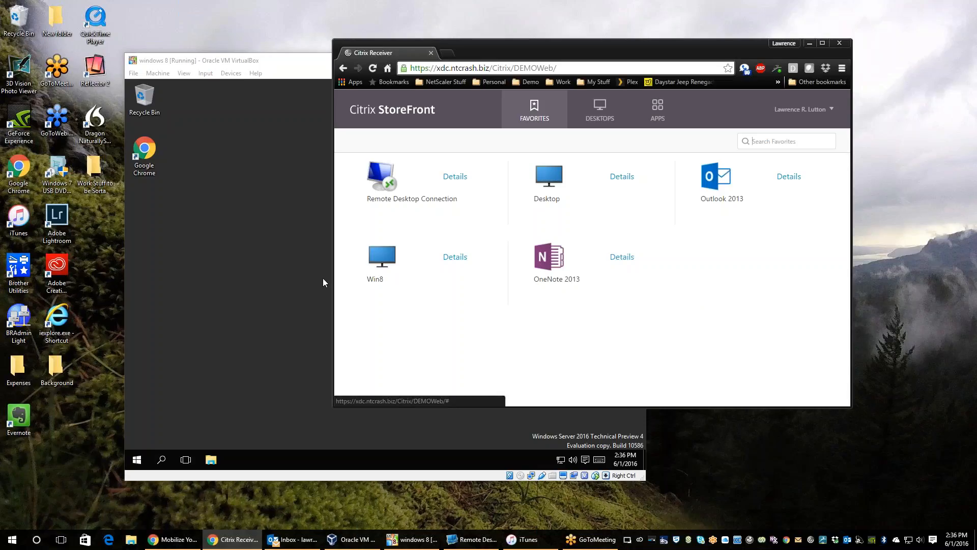
pyautogui.moveTo(382, 276)
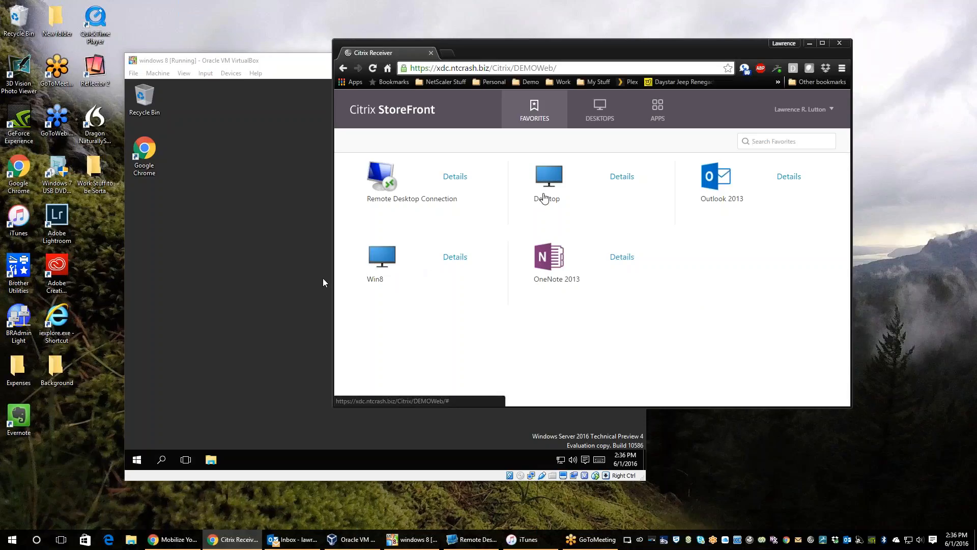
pyautogui.moveTo(548, 182)
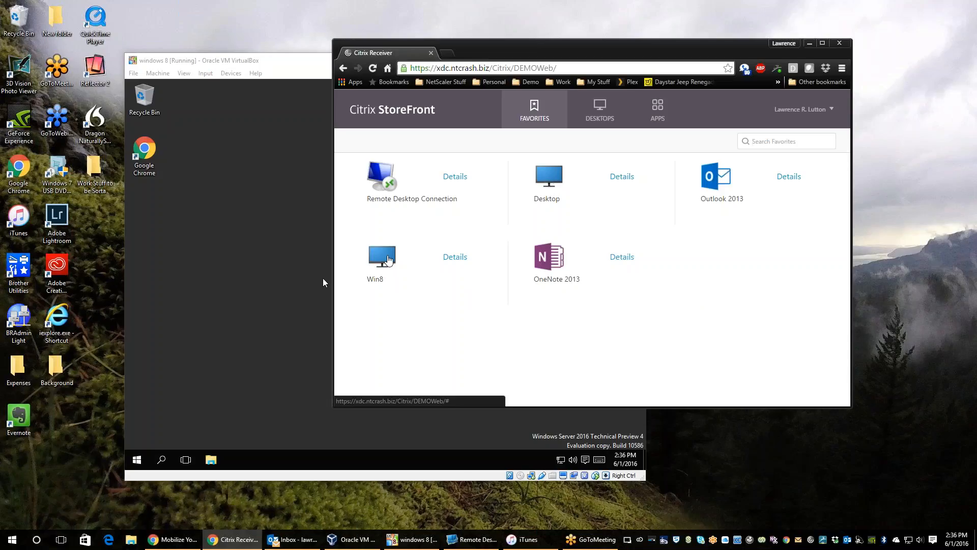
pyautogui.moveTo(551, 181)
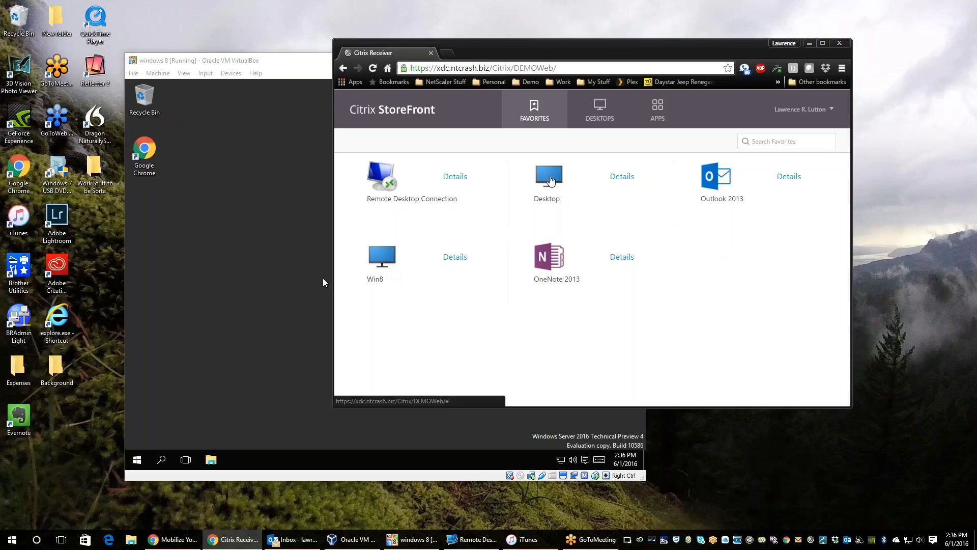
pyautogui.click(548, 176)
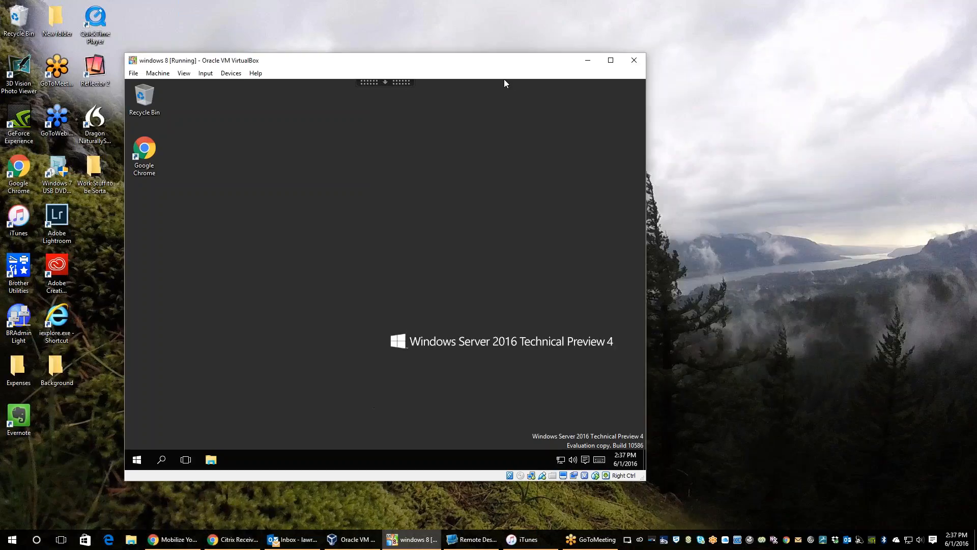
# Step: Move the VM window aside, let Desktop Viewer connect and bring up the remote Start menu for Paint
pyautogui.moveTo(384, 60); pyautogui.dragTo(292, 58)
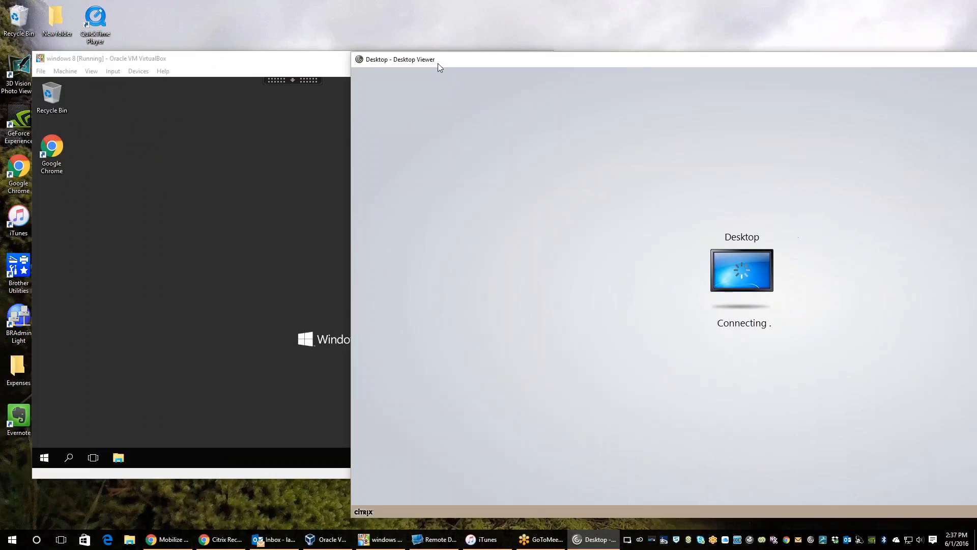
pyautogui.moveTo(202, 110)
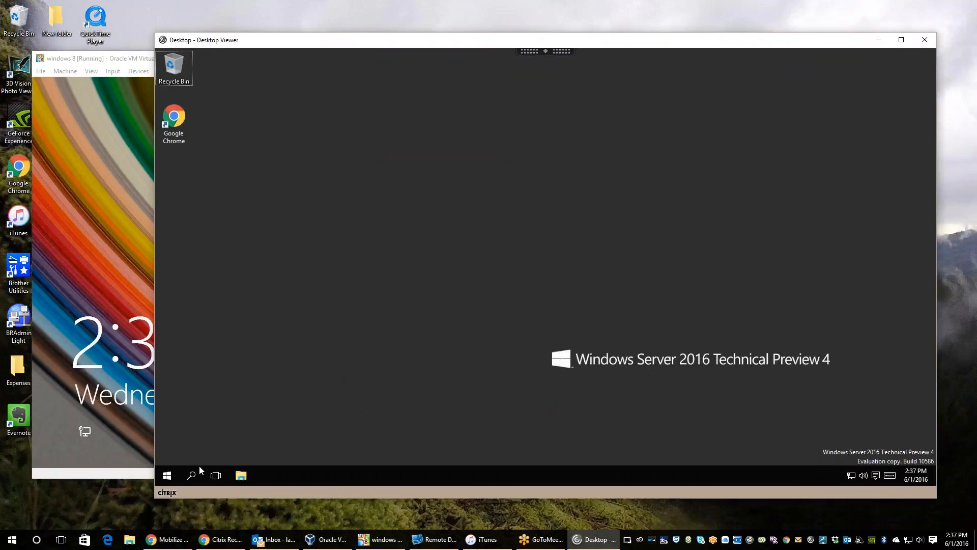
pyautogui.click(166, 476)
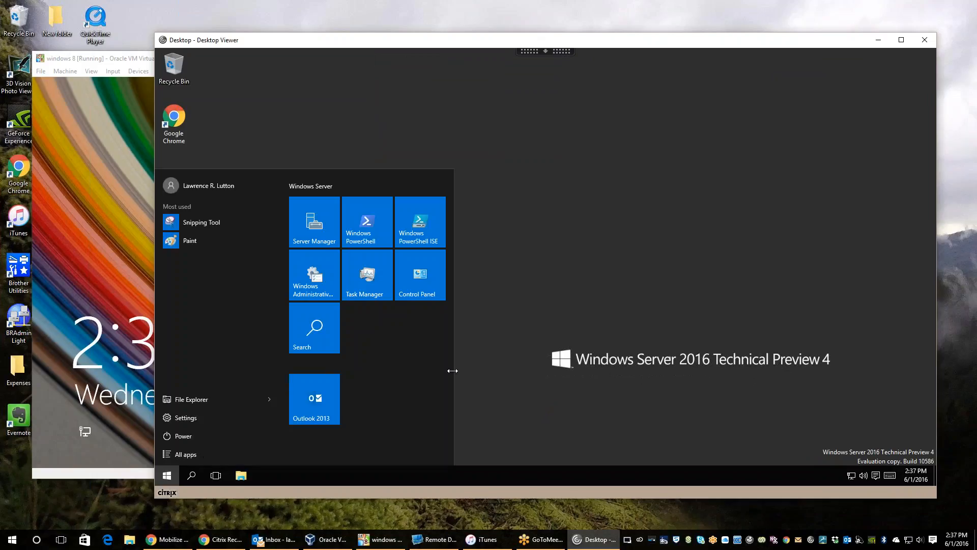
pyautogui.moveTo(218, 244)
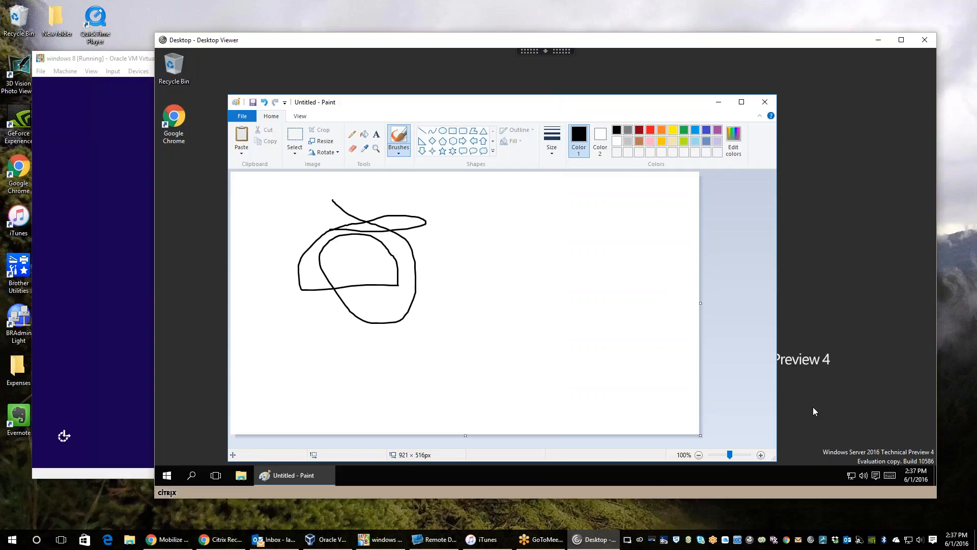
pyautogui.moveTo(792, 379)
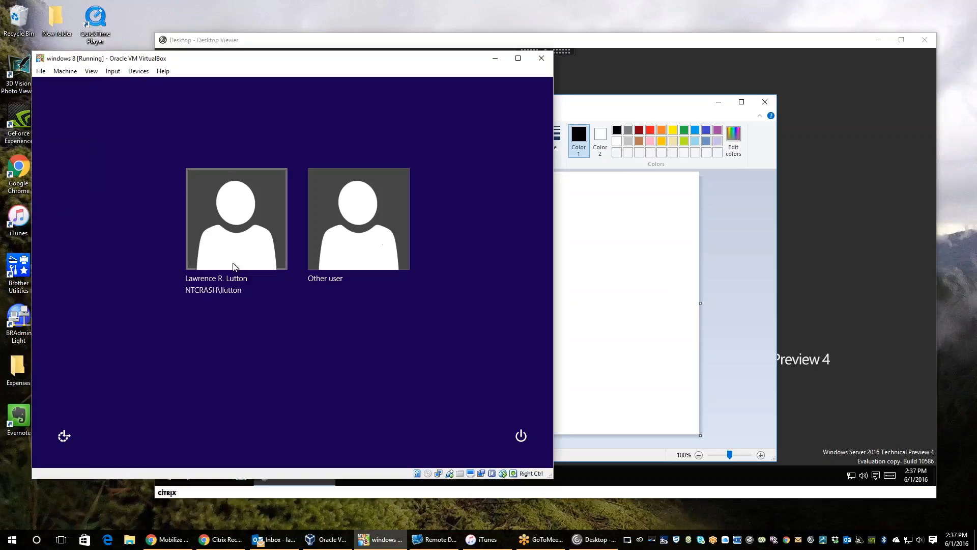
pyautogui.moveTo(224, 211)
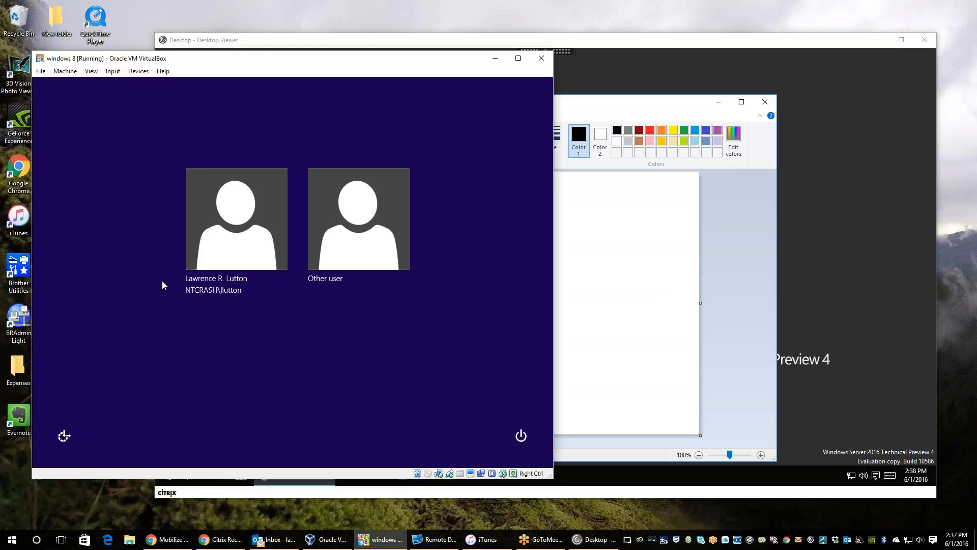
# Step: Sign in on the Windows 8 VM as the domain user so Desktop Lock connects to the published Desktop
pyautogui.click(236, 218)
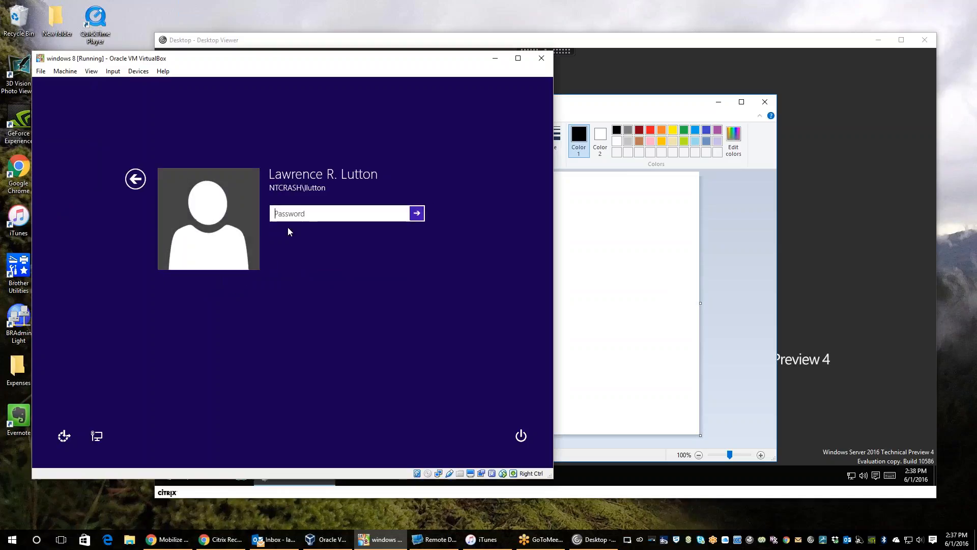
pyautogui.click(416, 213)
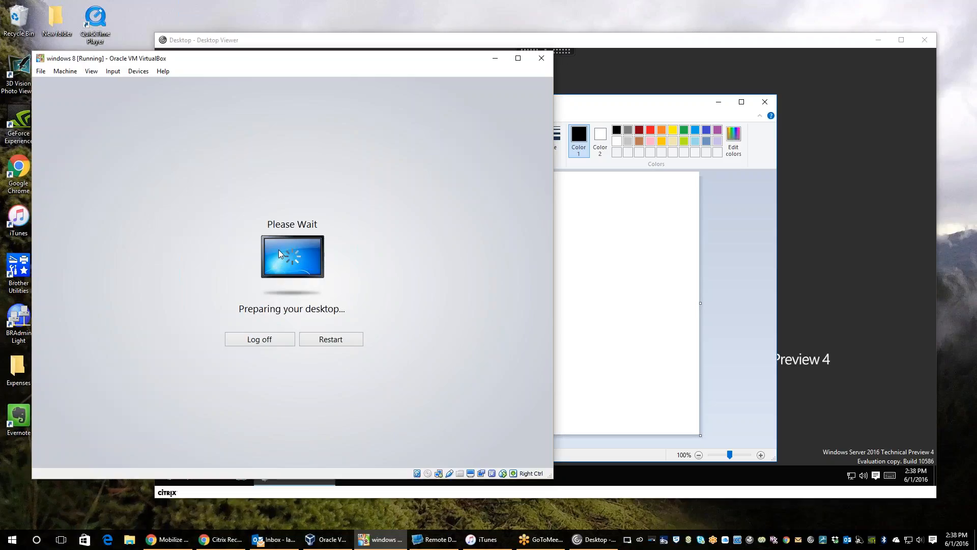
pyautogui.moveTo(302, 278)
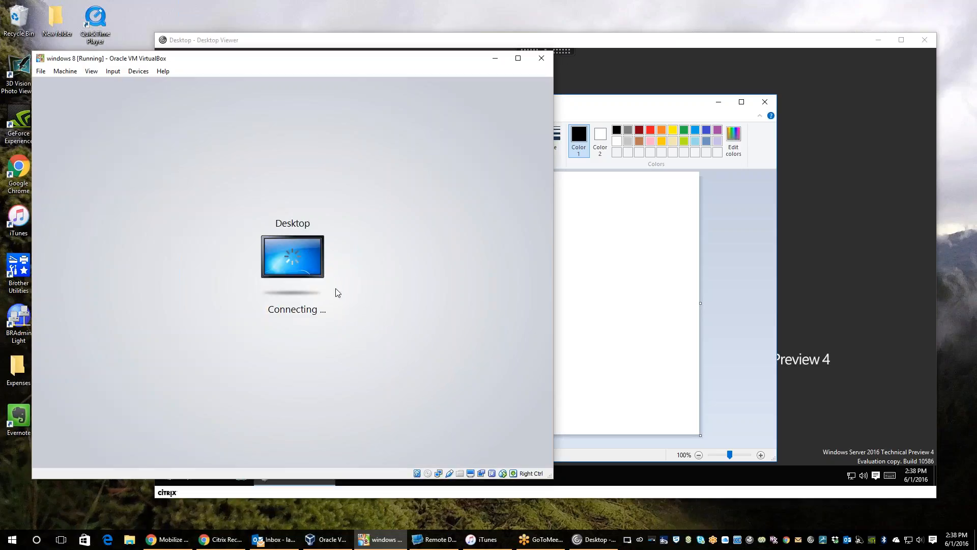
pyautogui.moveTo(373, 271)
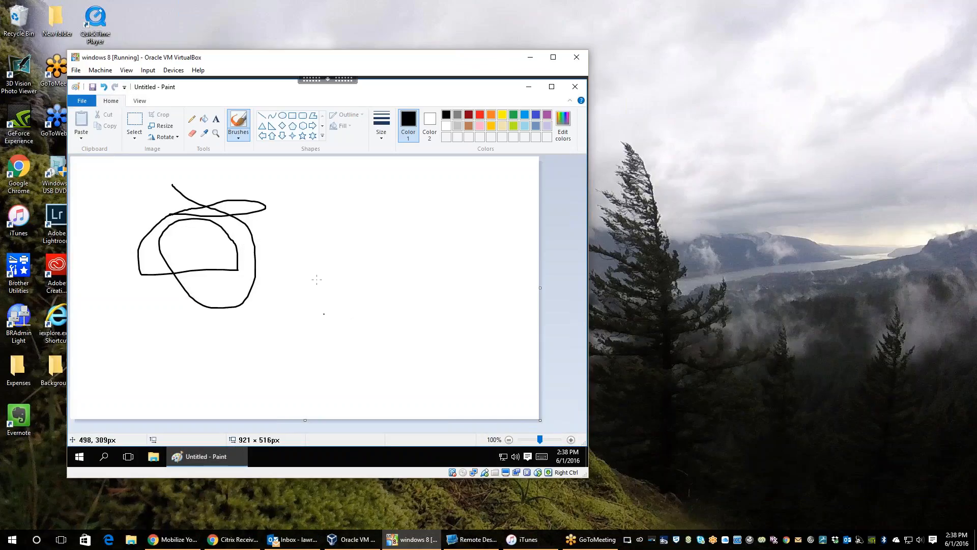
pyautogui.moveTo(345, 258)
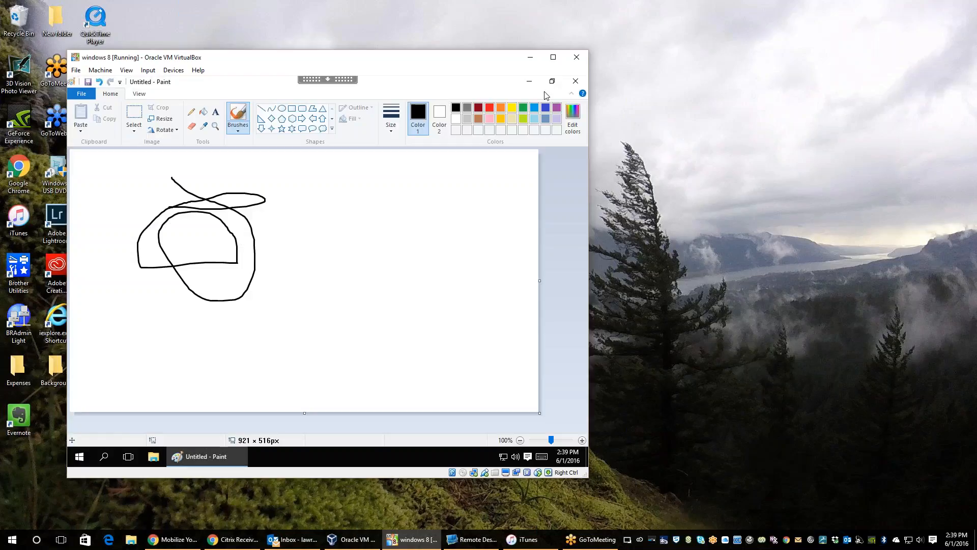
# Step: Close the Paint sketch and discard it with Don't Save, leaving the Server 2016 desktop
pyautogui.click(575, 81)
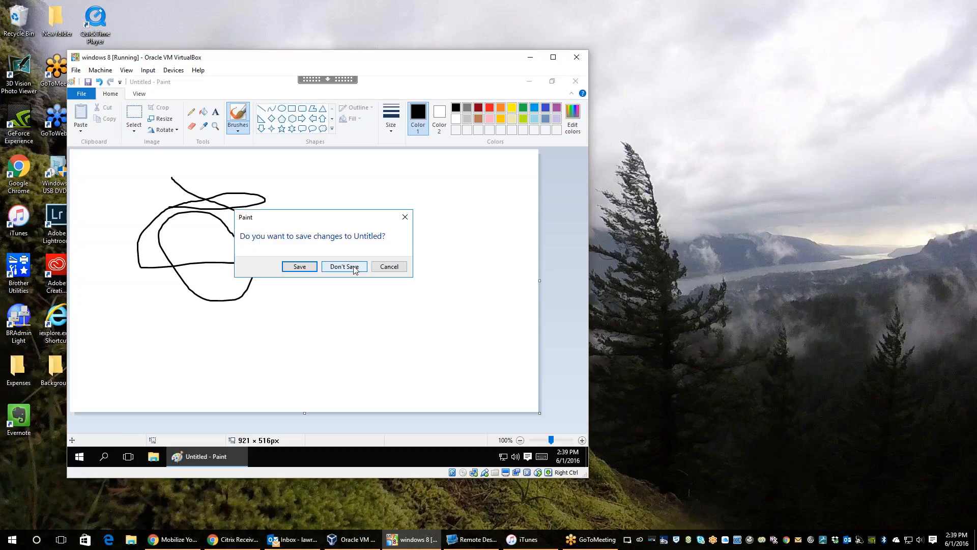
pyautogui.click(343, 266)
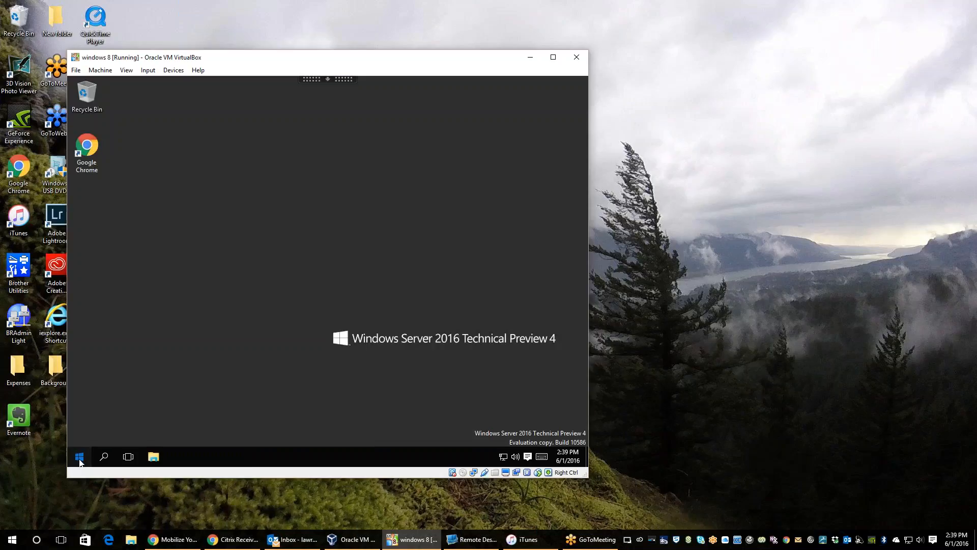
# Step: Sign out of the published Server 2016 desktop from its Start menu account options
pyautogui.click(80, 457)
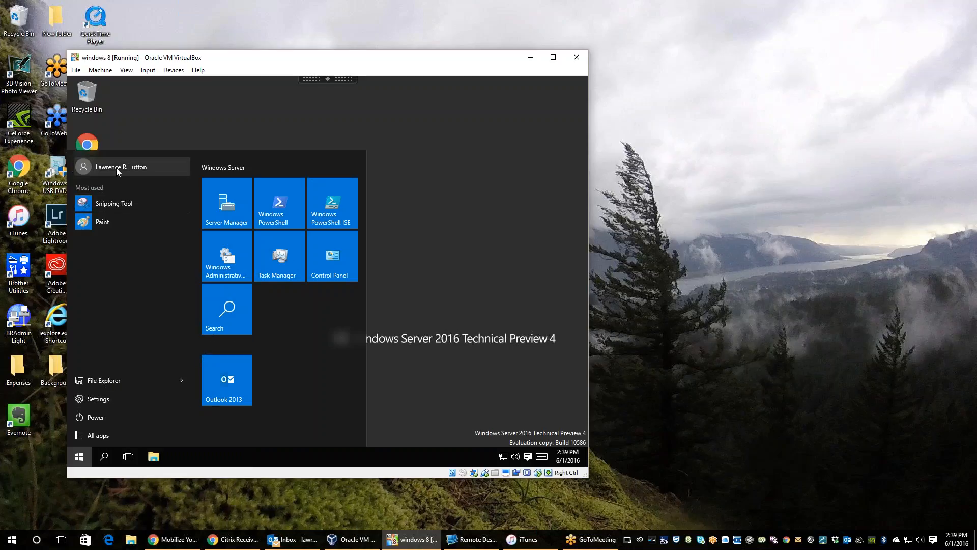
pyautogui.click(120, 166)
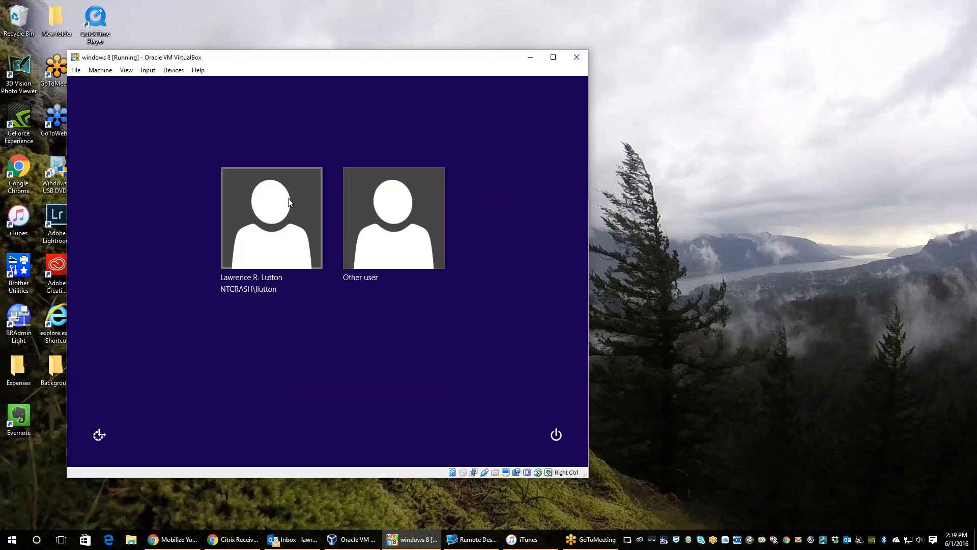
pyautogui.moveTo(248, 241)
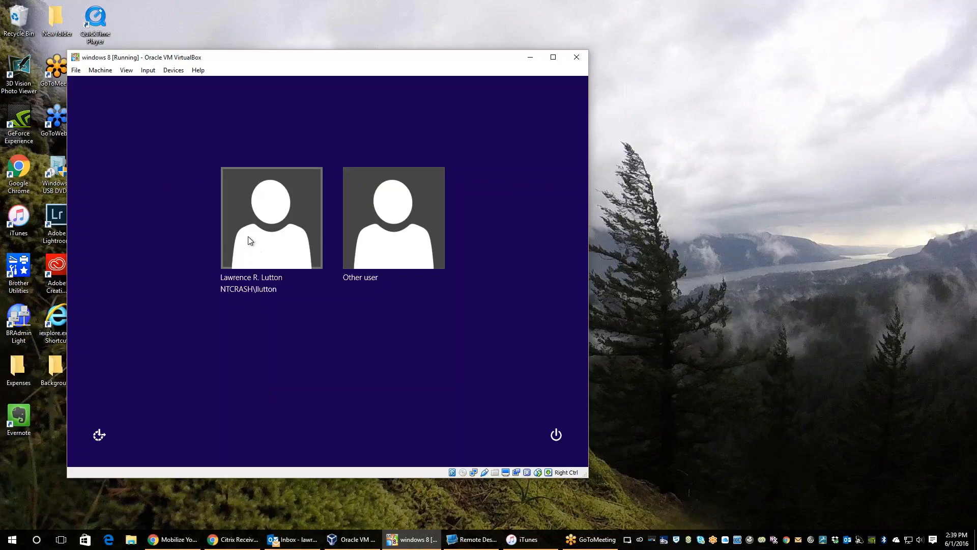
# Step: Sign in as the domain user on Windows 8 so the published desktop reconnects
pyautogui.click(271, 217)
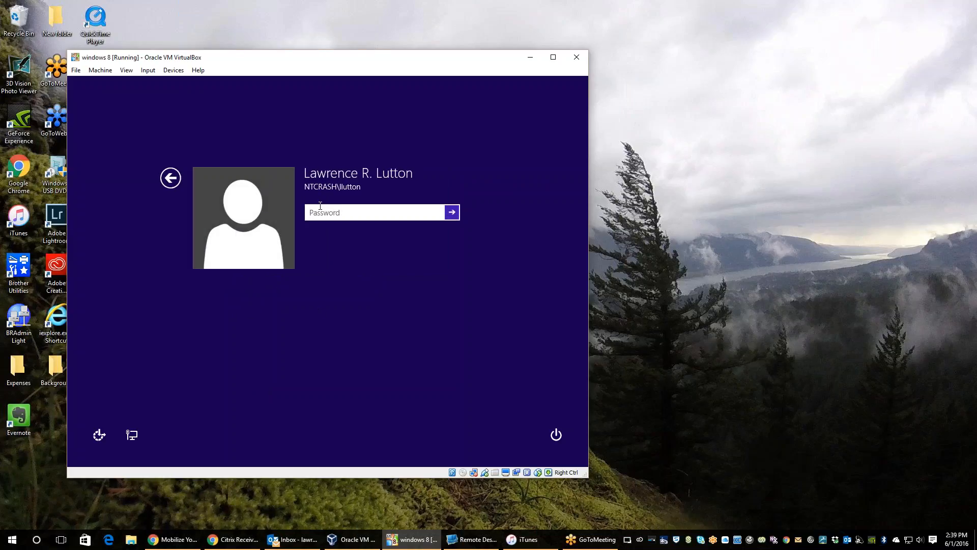
pyautogui.write('•')
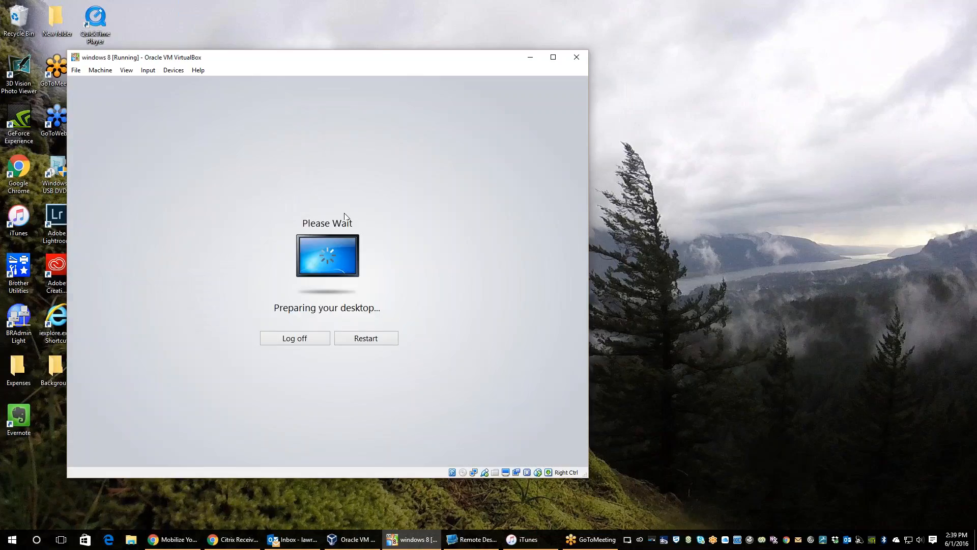
pyautogui.moveTo(401, 250)
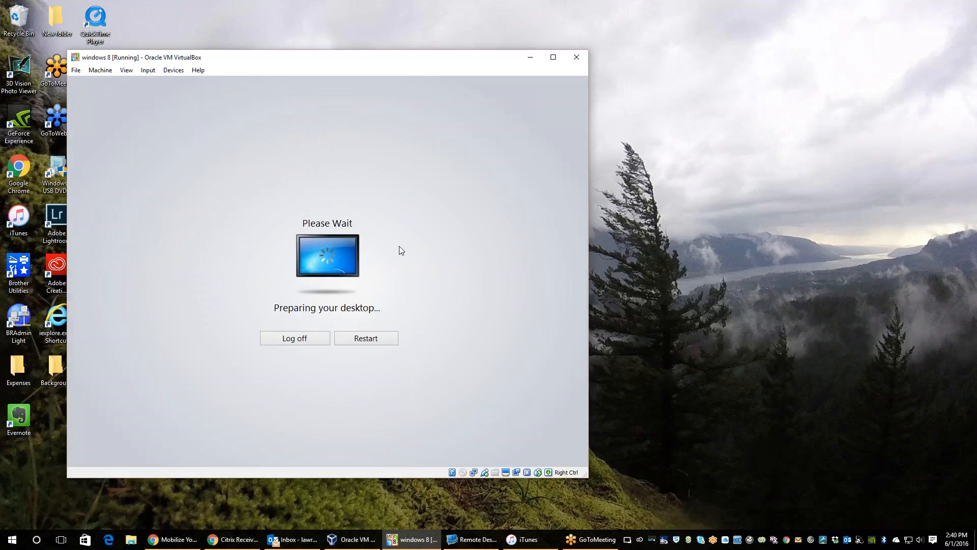
pyautogui.moveTo(428, 247)
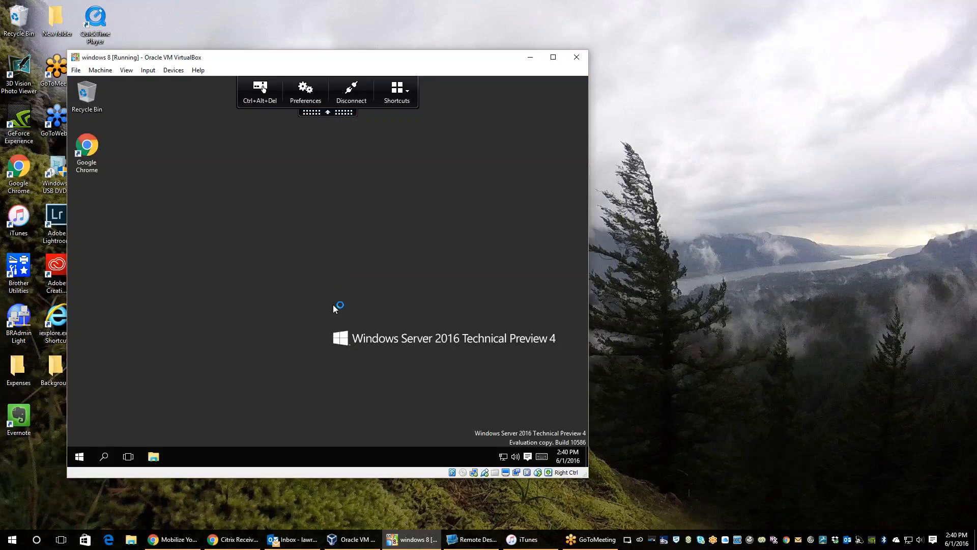
pyautogui.moveTo(101, 454)
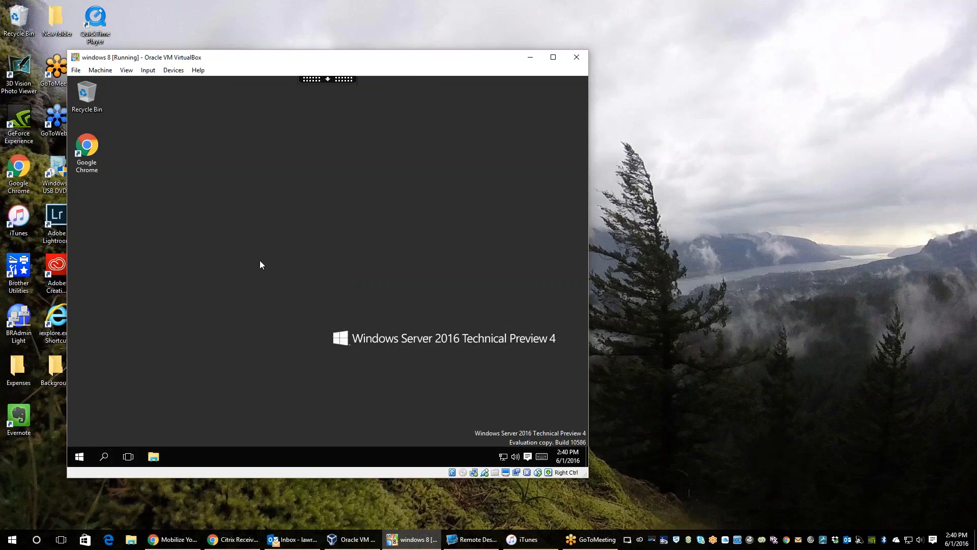
pyautogui.moveTo(406, 274)
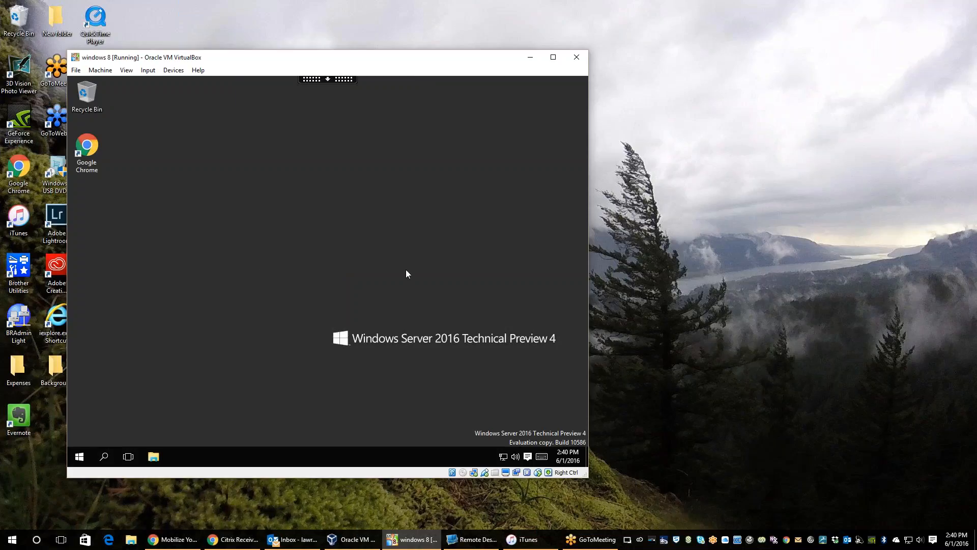
pyautogui.moveTo(125, 368)
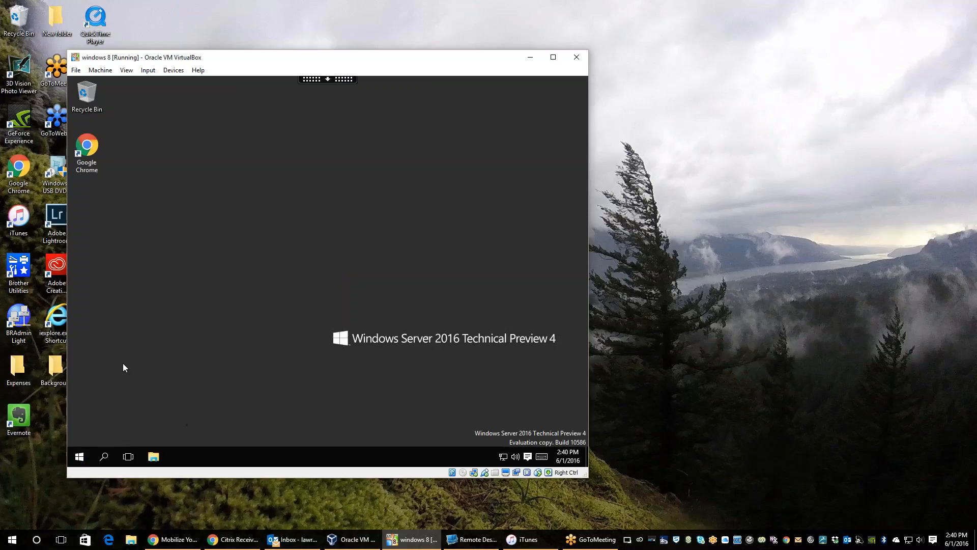
pyautogui.click(79, 456)
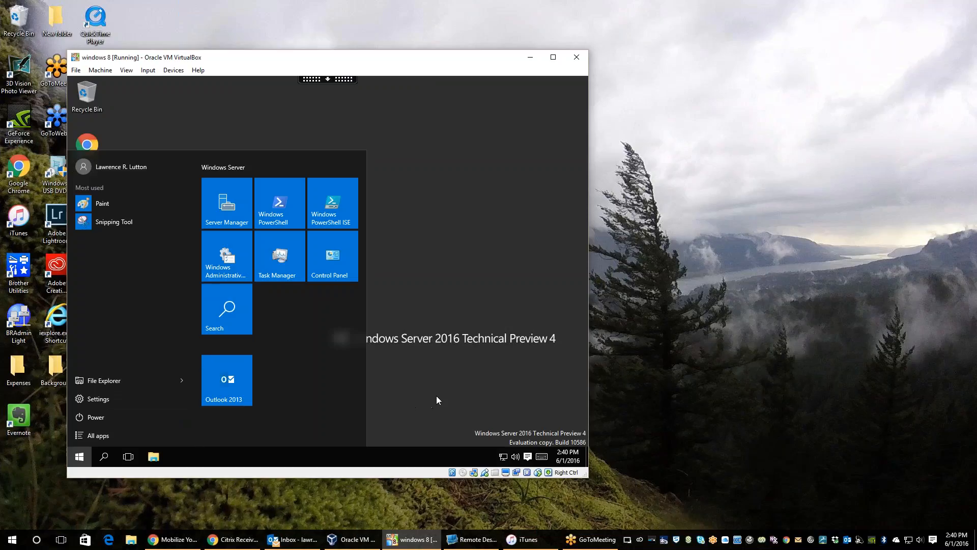
pyautogui.moveTo(99, 435)
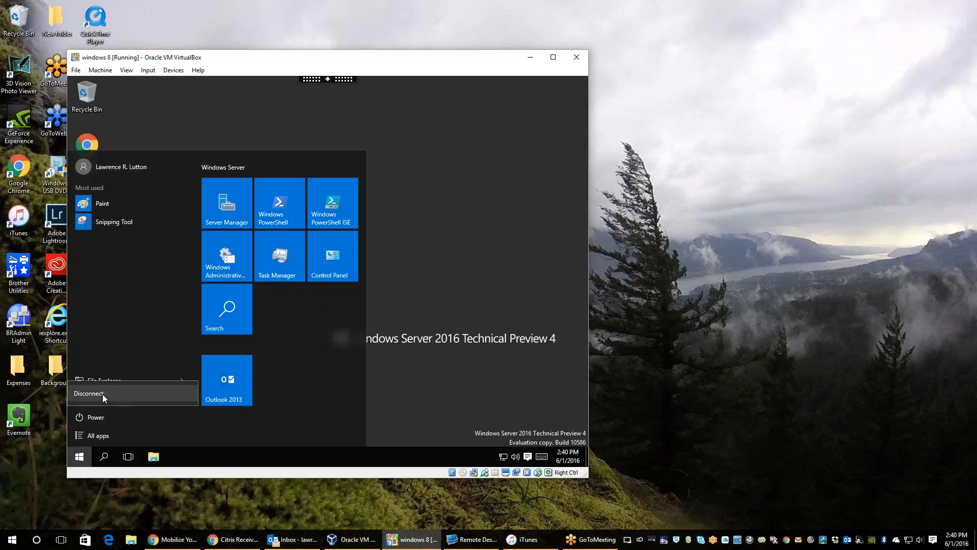
# Step: Disconnect the published desktop session via the Start menu Power options
pyautogui.click(88, 393)
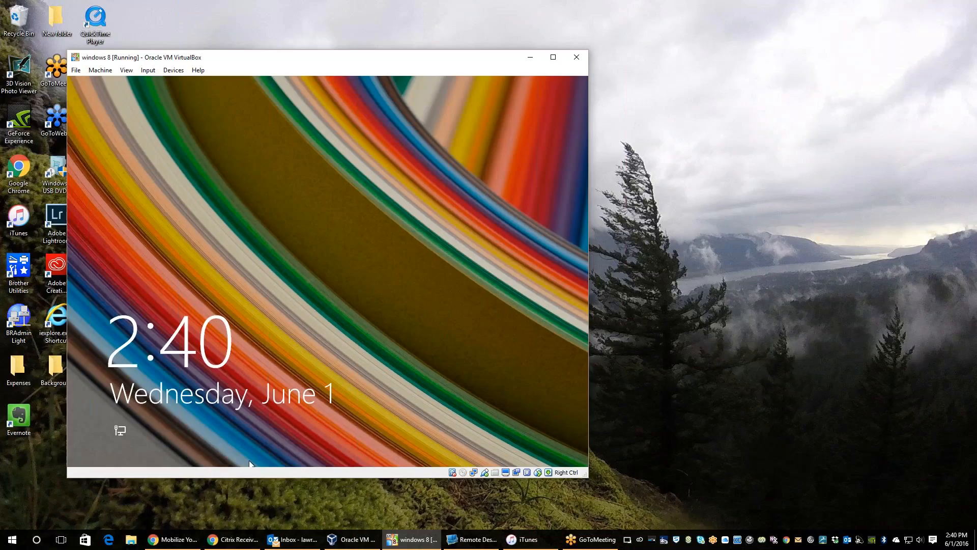
pyautogui.moveTo(364, 375)
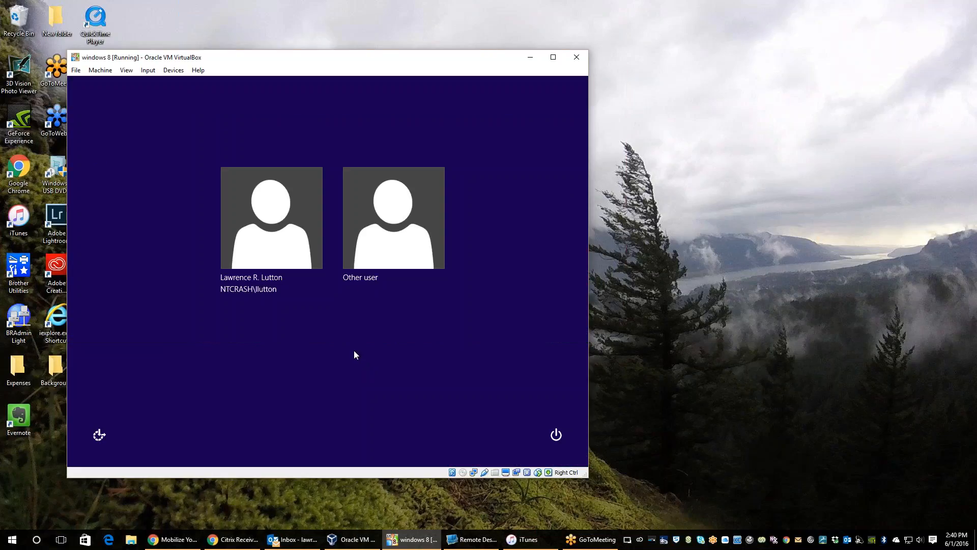
# Step: Select the domain user tile and enter the password to sign in again
pyautogui.click(271, 217)
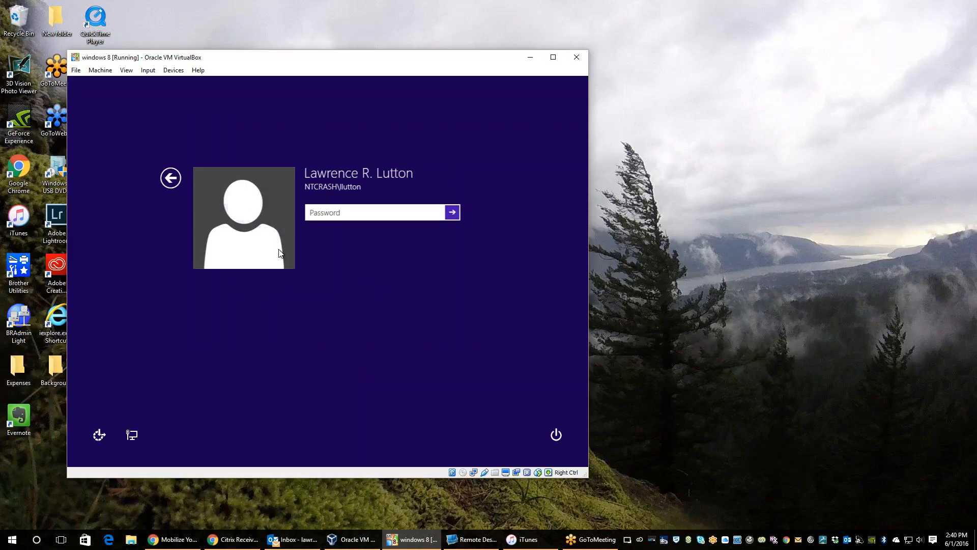
pyautogui.click(452, 212)
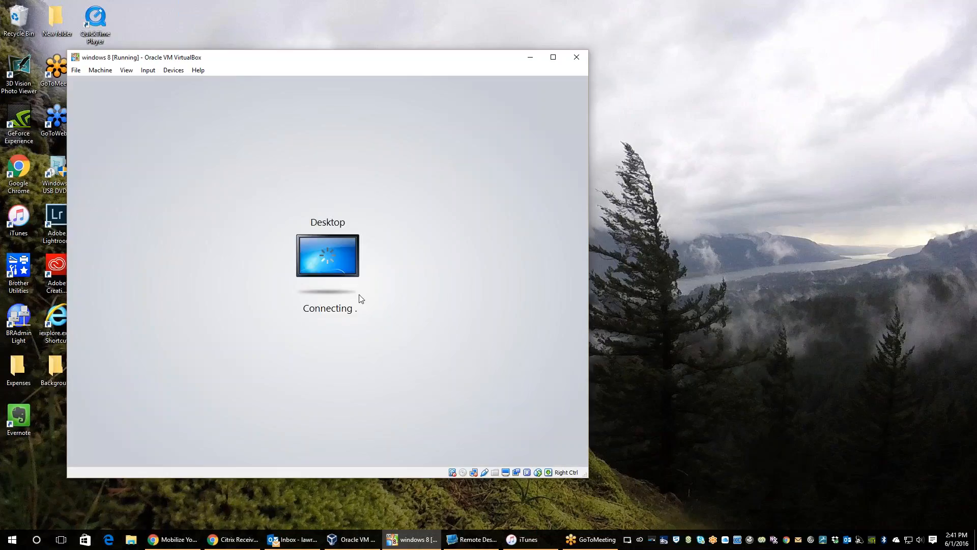
pyautogui.moveTo(407, 210)
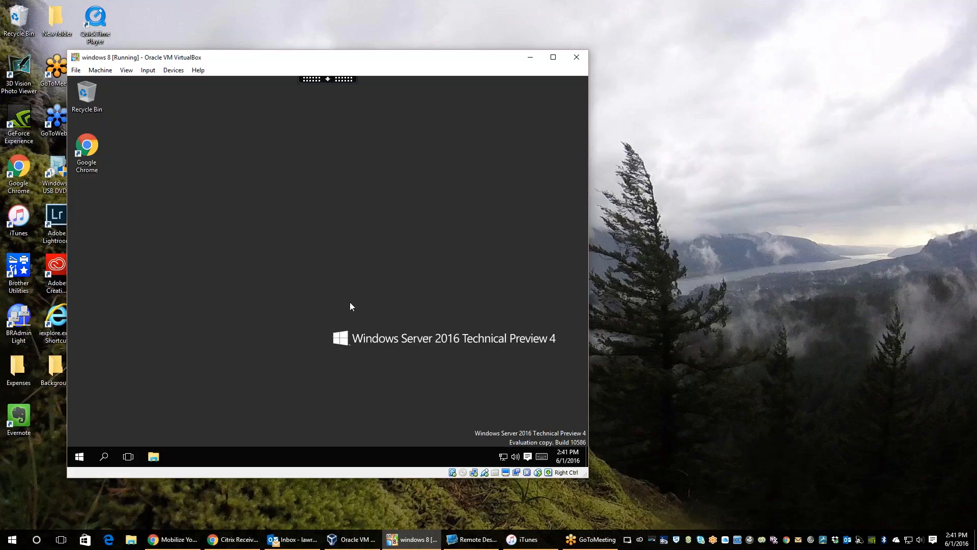
pyautogui.moveTo(405, 15)
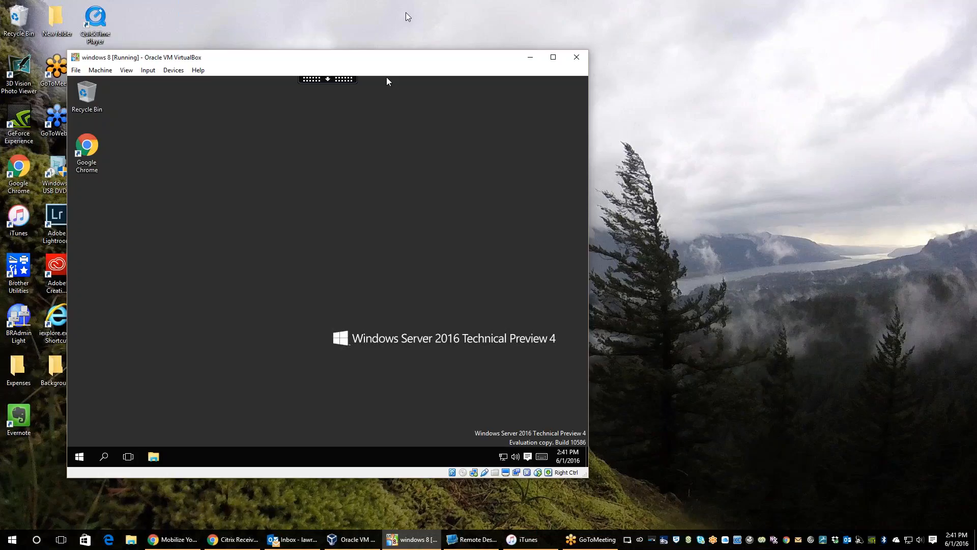
pyautogui.moveTo(429, 272)
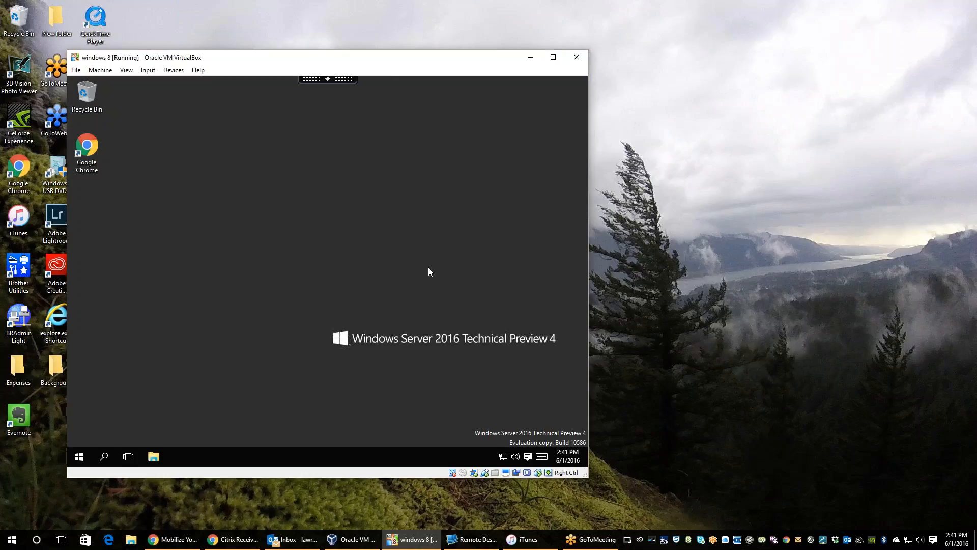
pyautogui.moveTo(226, 267)
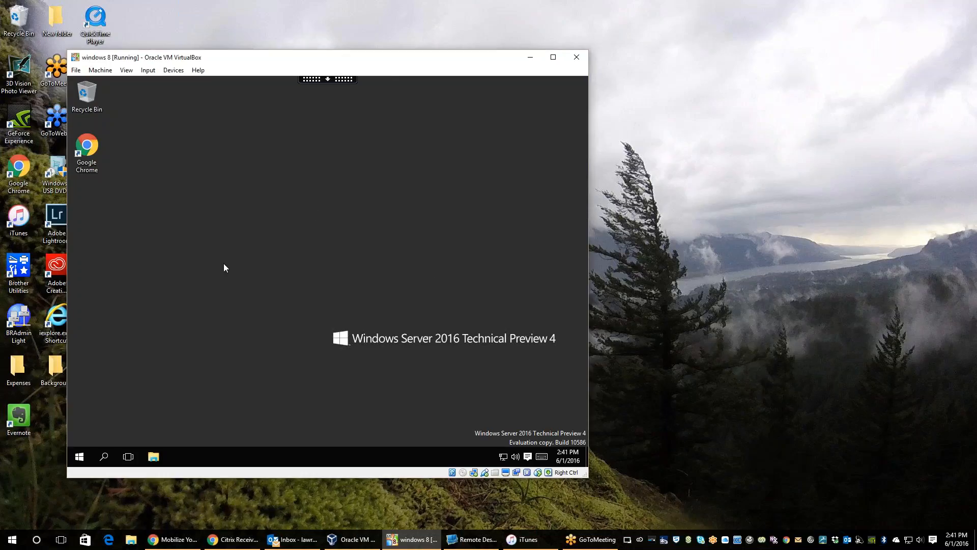
pyautogui.moveTo(279, 329)
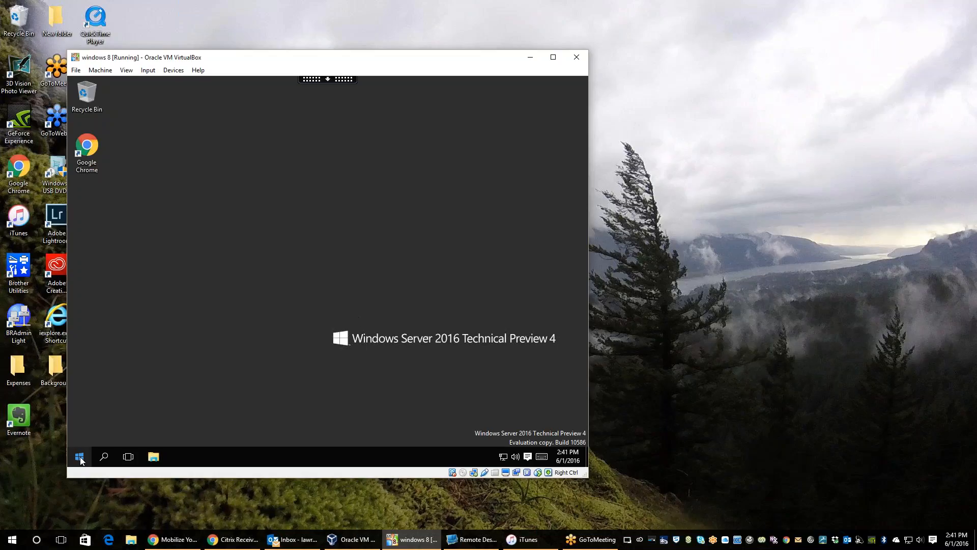
# Step: Sign out of the published desktop through the Start menu's user account options
pyautogui.click(79, 456)
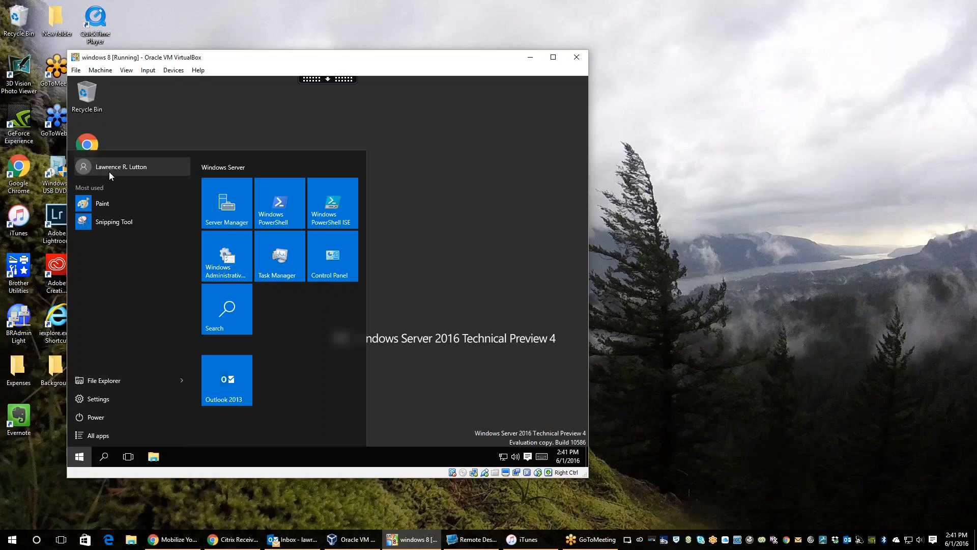
pyautogui.click(120, 166)
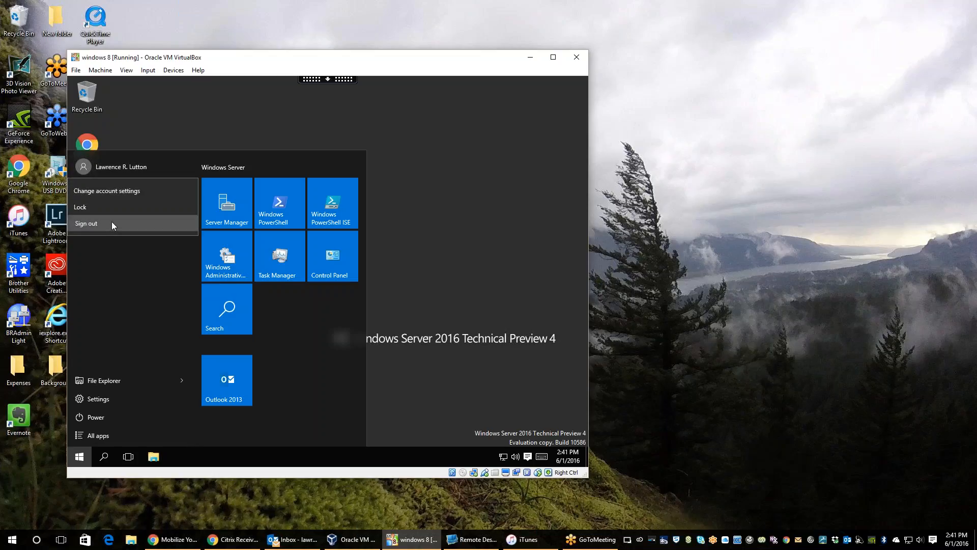
pyautogui.click(86, 223)
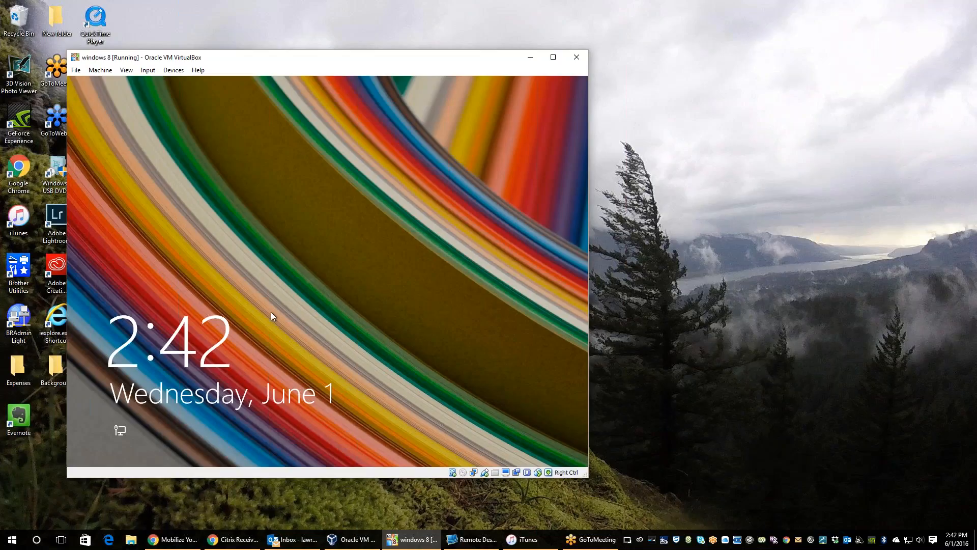
pyautogui.click(271, 315)
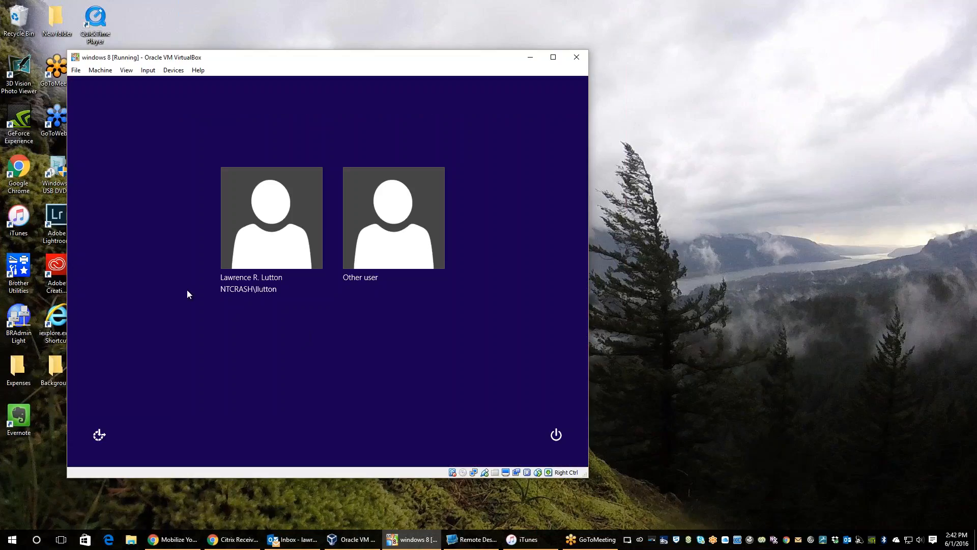
pyautogui.moveTo(417, 212)
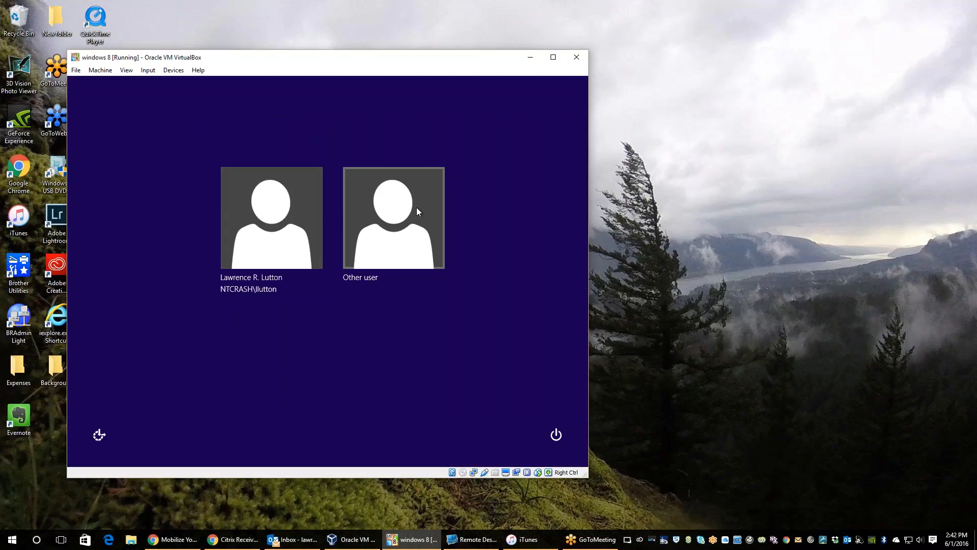
pyautogui.click(393, 217)
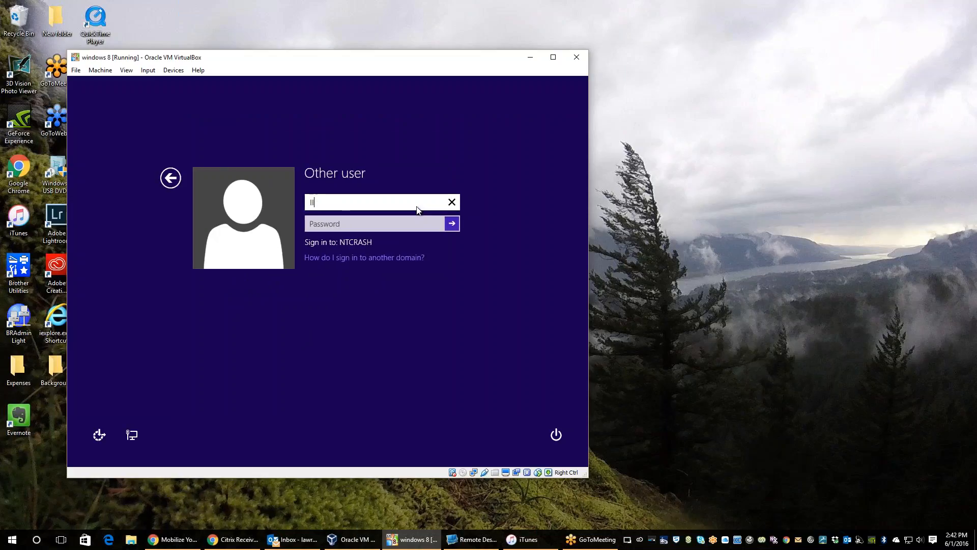
pyautogui.write('lutton-a')
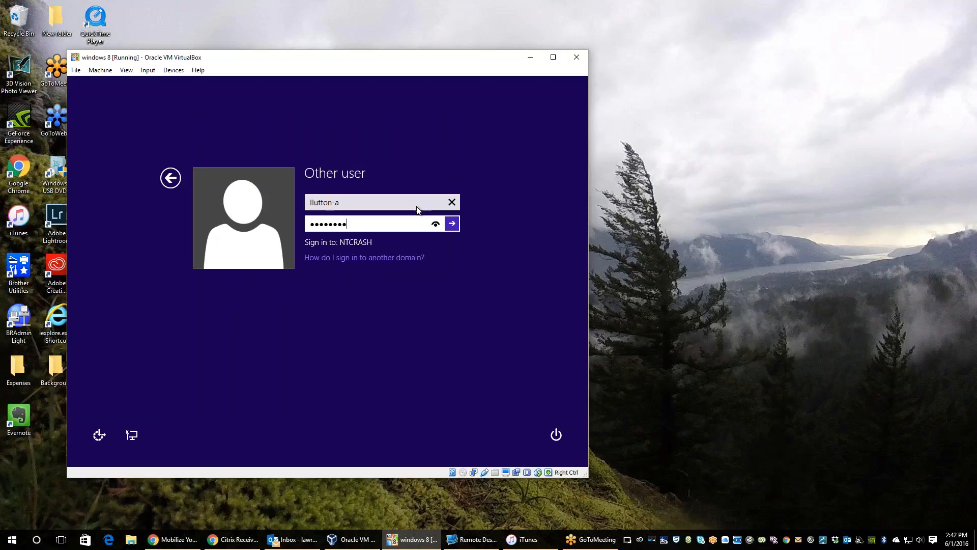
pyautogui.click(452, 223)
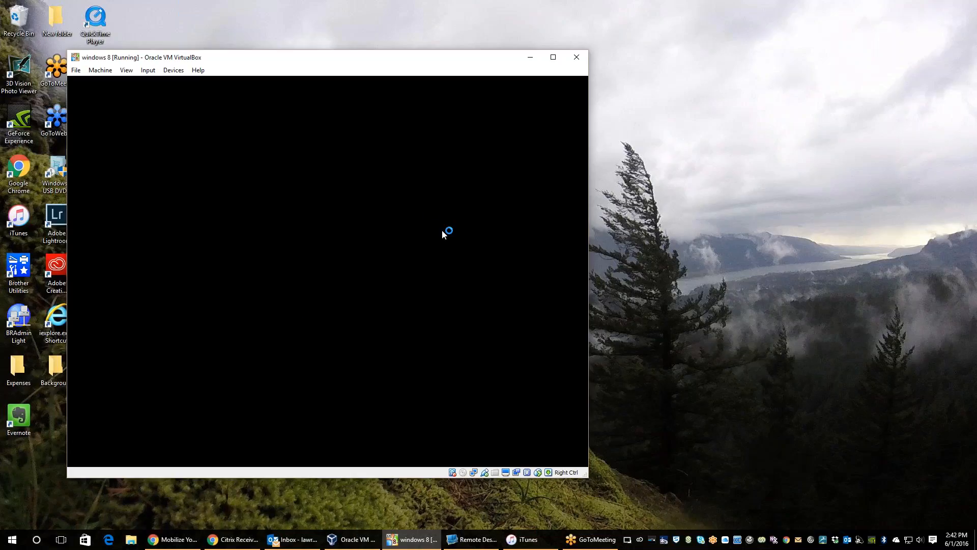
pyautogui.moveTo(267, 239)
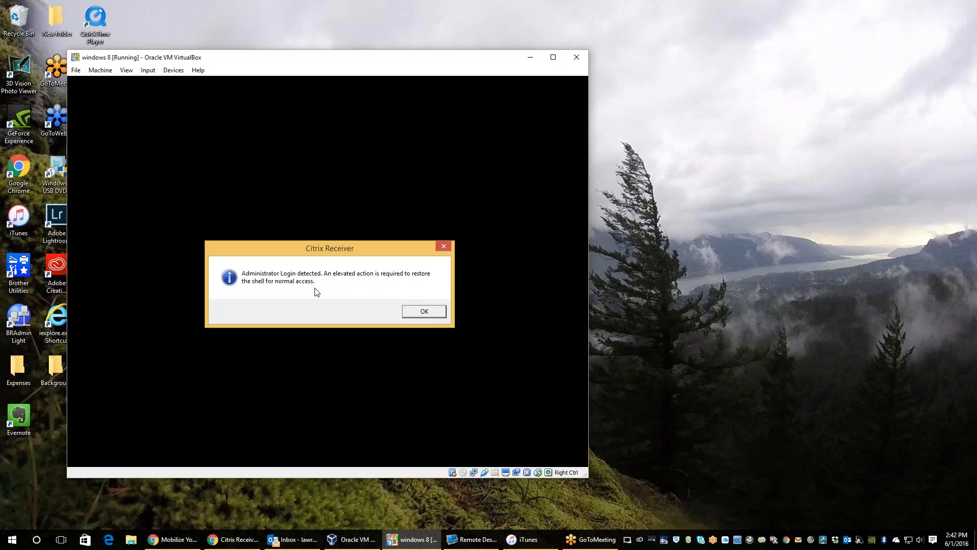
pyautogui.moveTo(359, 291)
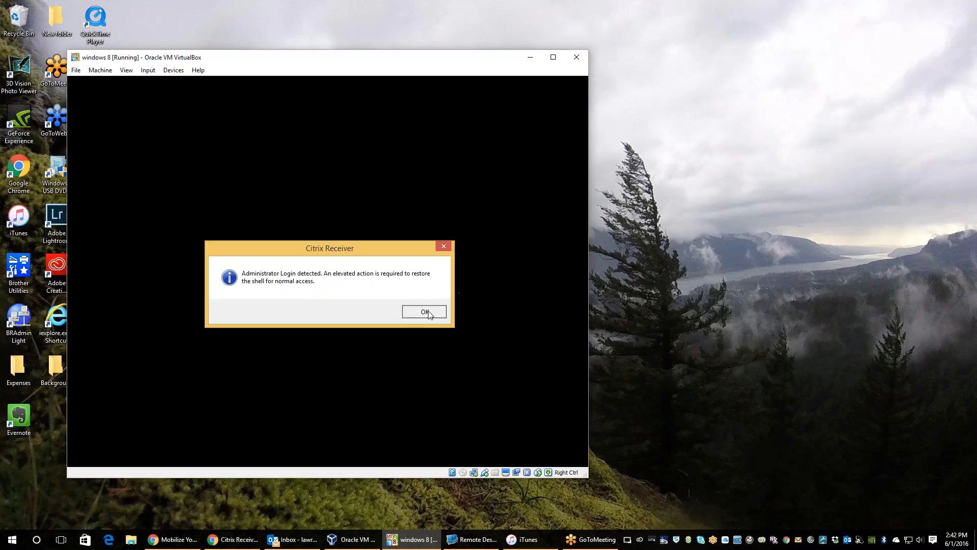
# Step: Acknowledge the Citrix Receiver administrator-login notice and reach the local desktop
pyautogui.click(425, 311)
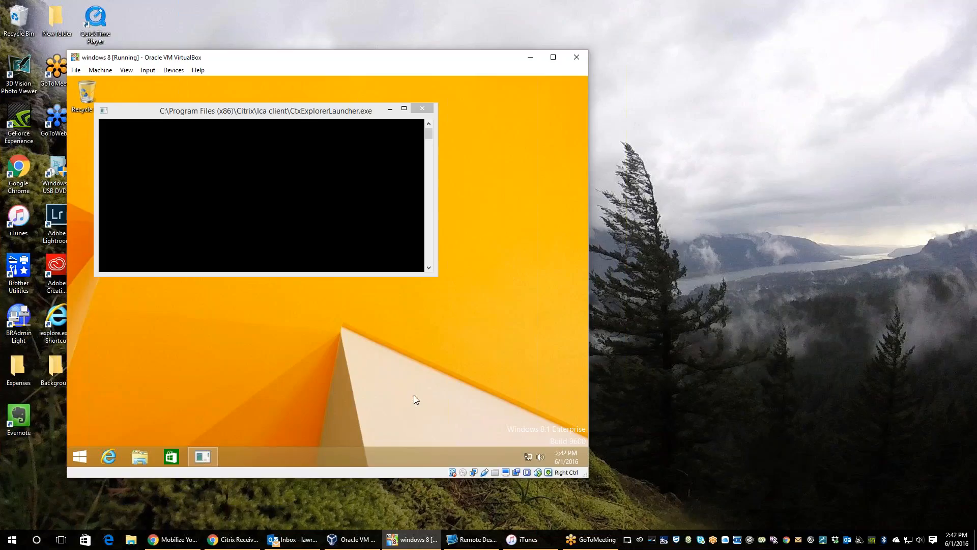
pyautogui.click(422, 108)
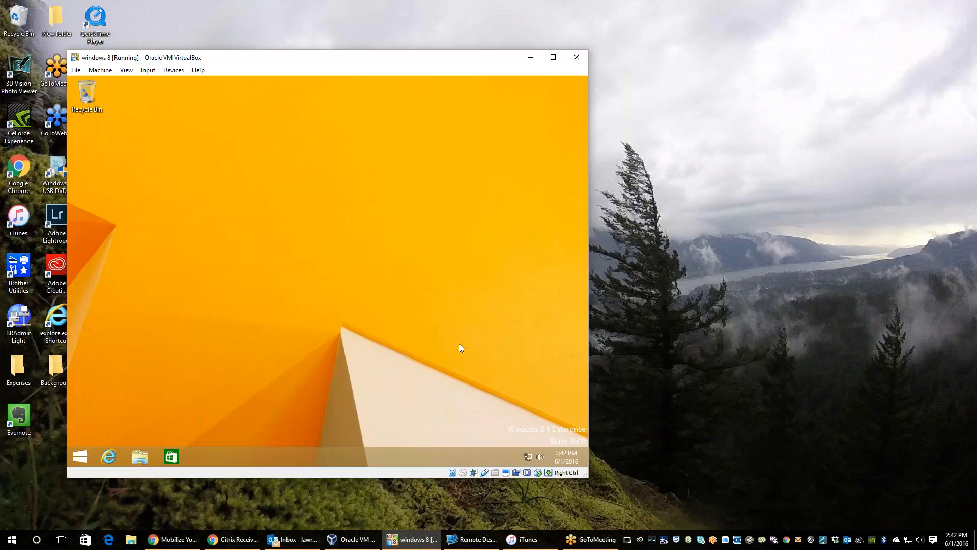
pyautogui.moveTo(235, 275)
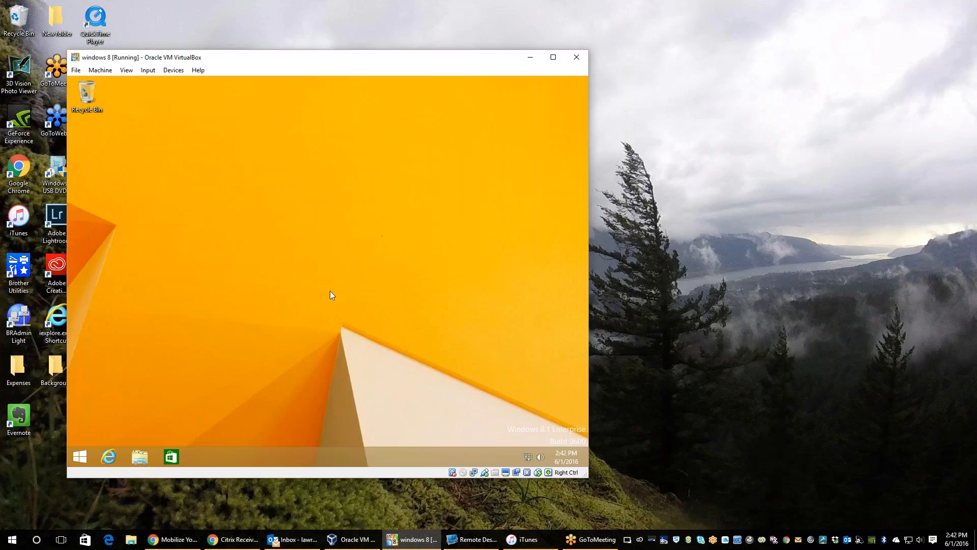
pyautogui.moveTo(284, 274)
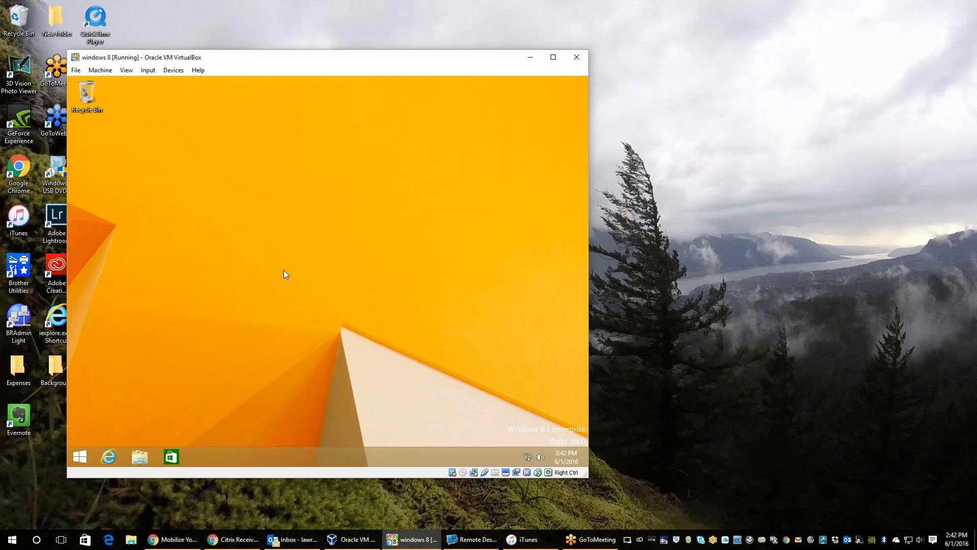
pyautogui.moveTo(182, 381)
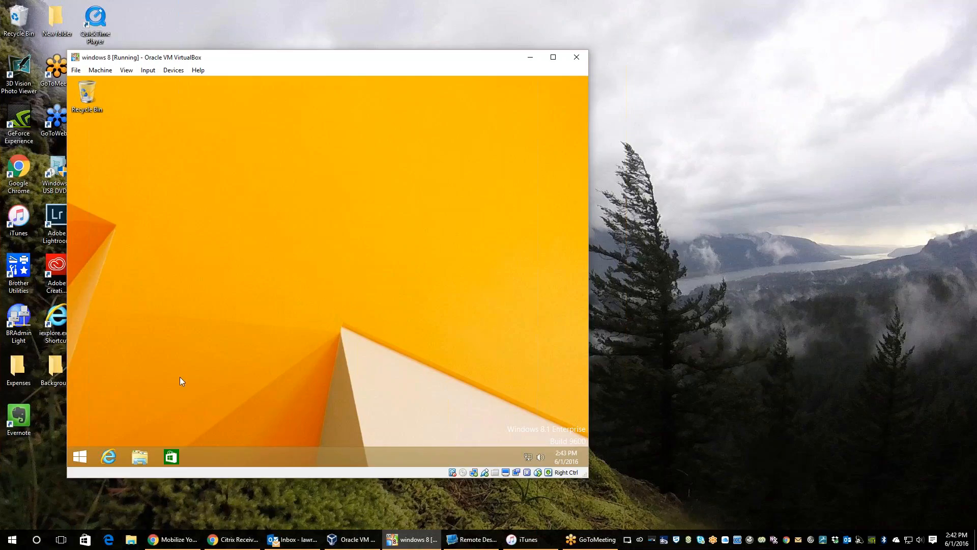
# Step: Sign the administrator out from the Windows 8 Start screen's user tile
pyautogui.click(79, 457)
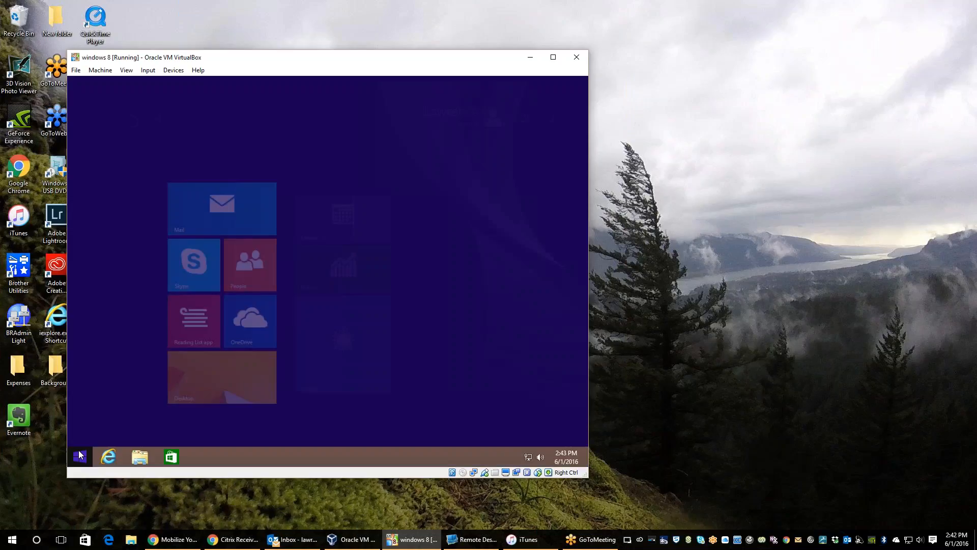
pyautogui.click(79, 456)
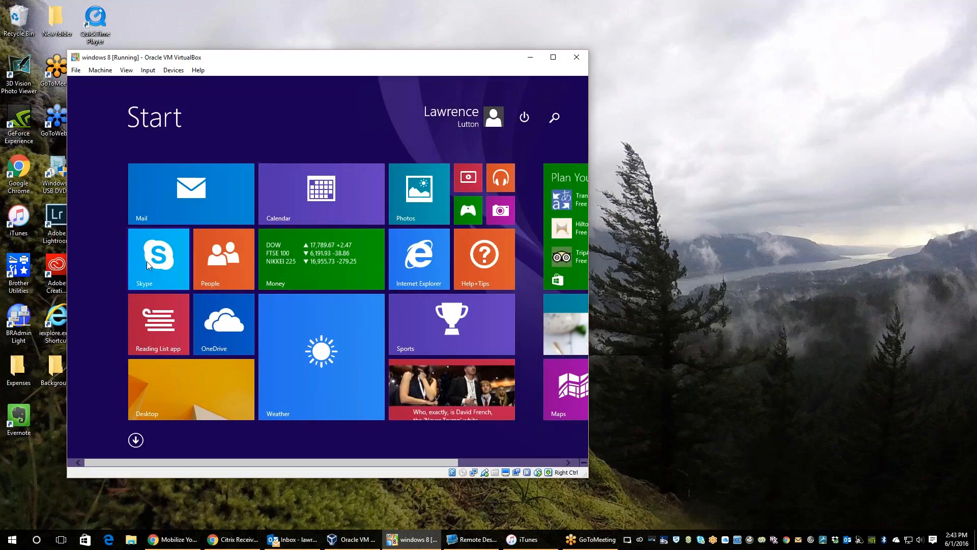
pyautogui.click(523, 117)
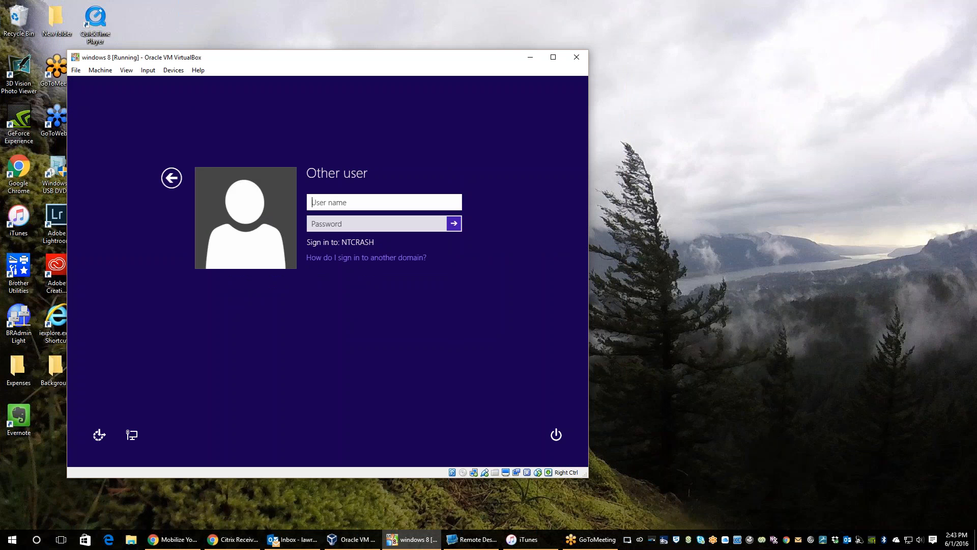
# Step: Sign in as regular user 'Tutton' and reconnect to the published desktop's Start menu
pyautogui.write('Tutton')
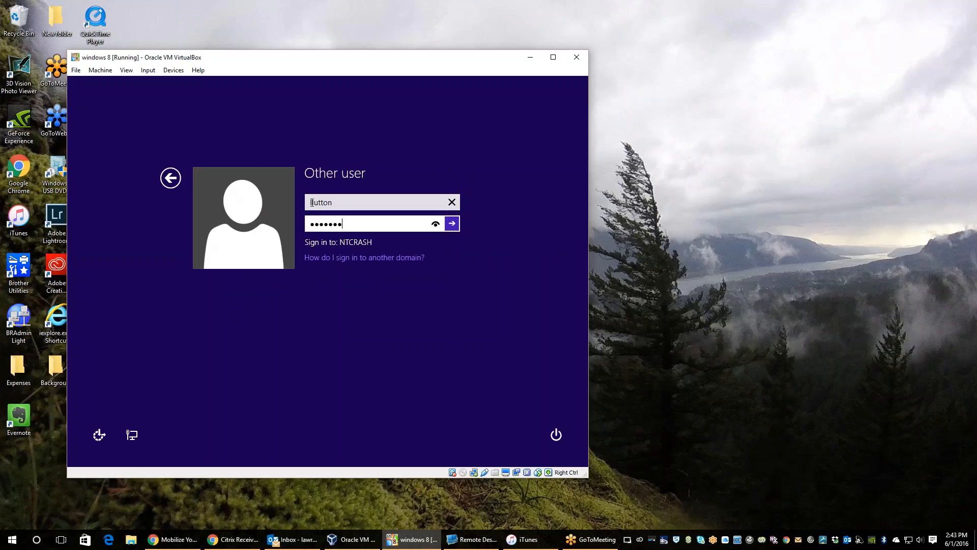
pyautogui.click(451, 223)
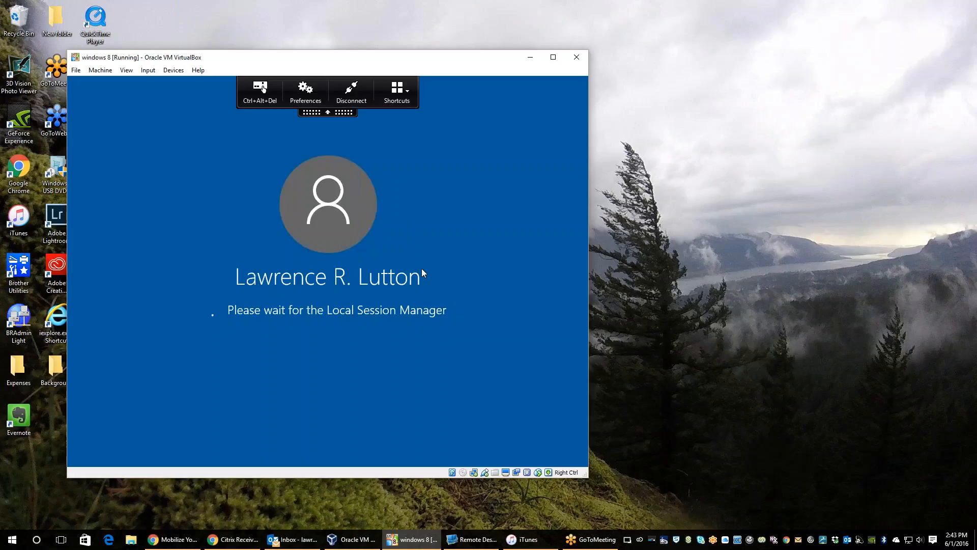
pyautogui.moveTo(450, 261)
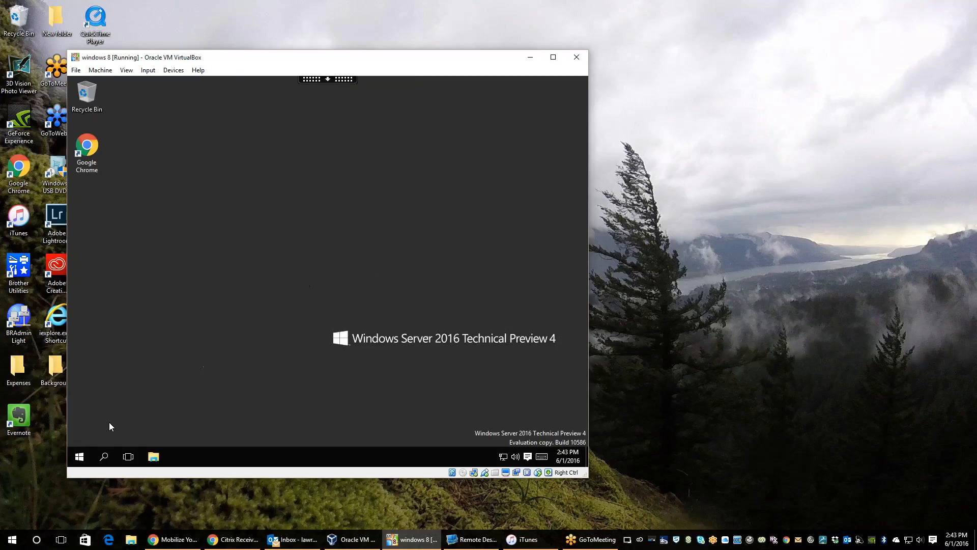
pyautogui.click(79, 456)
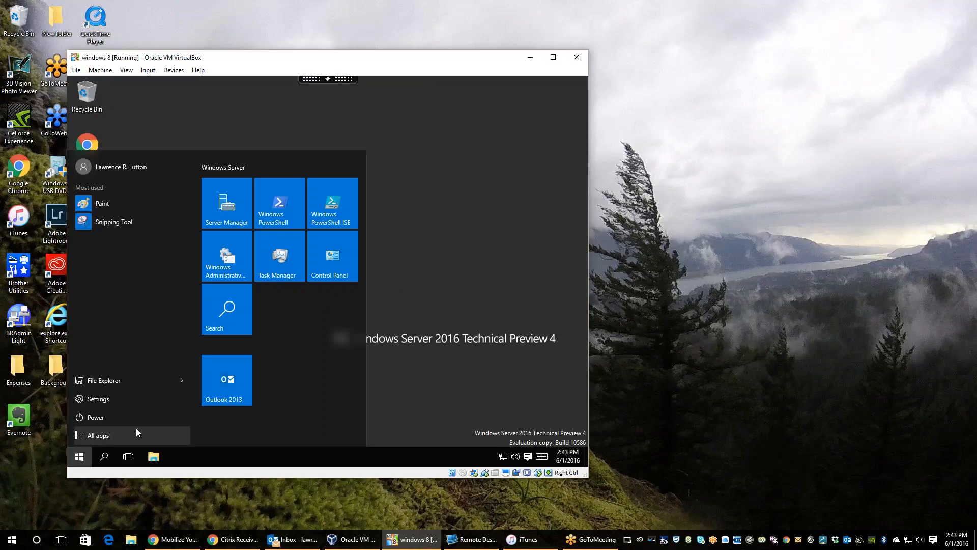